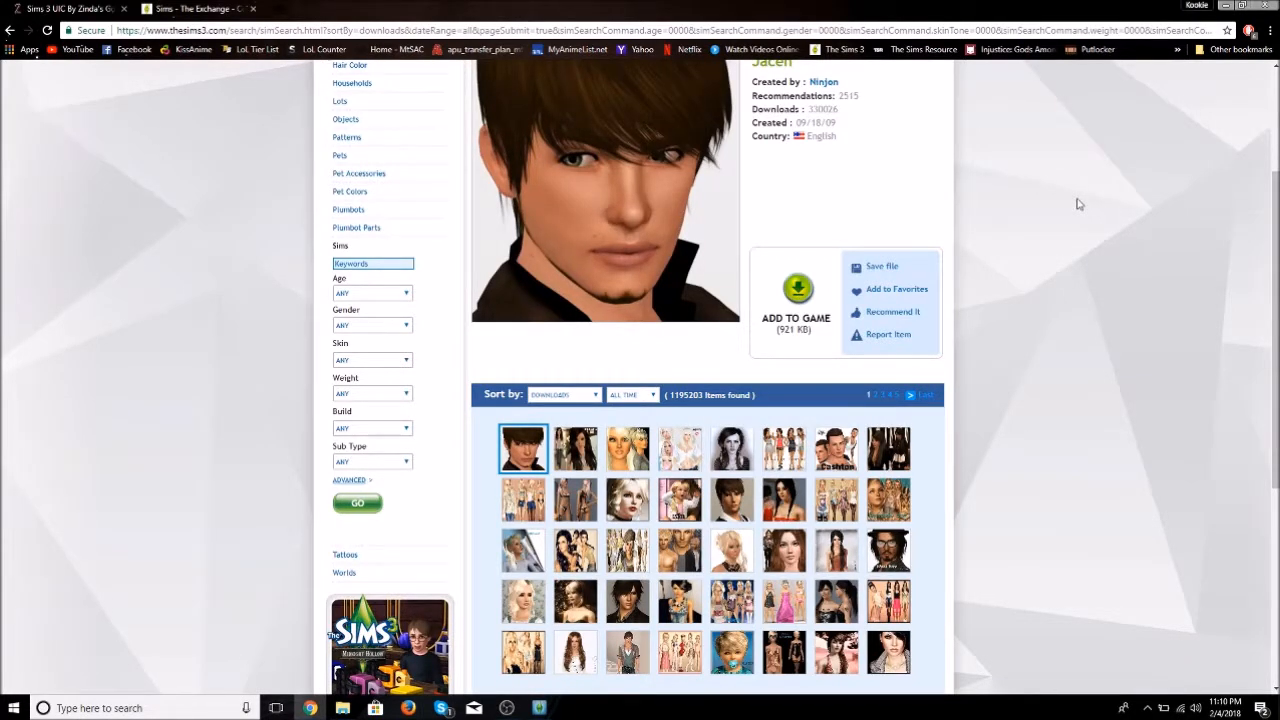
mouse_move(1161, 322)
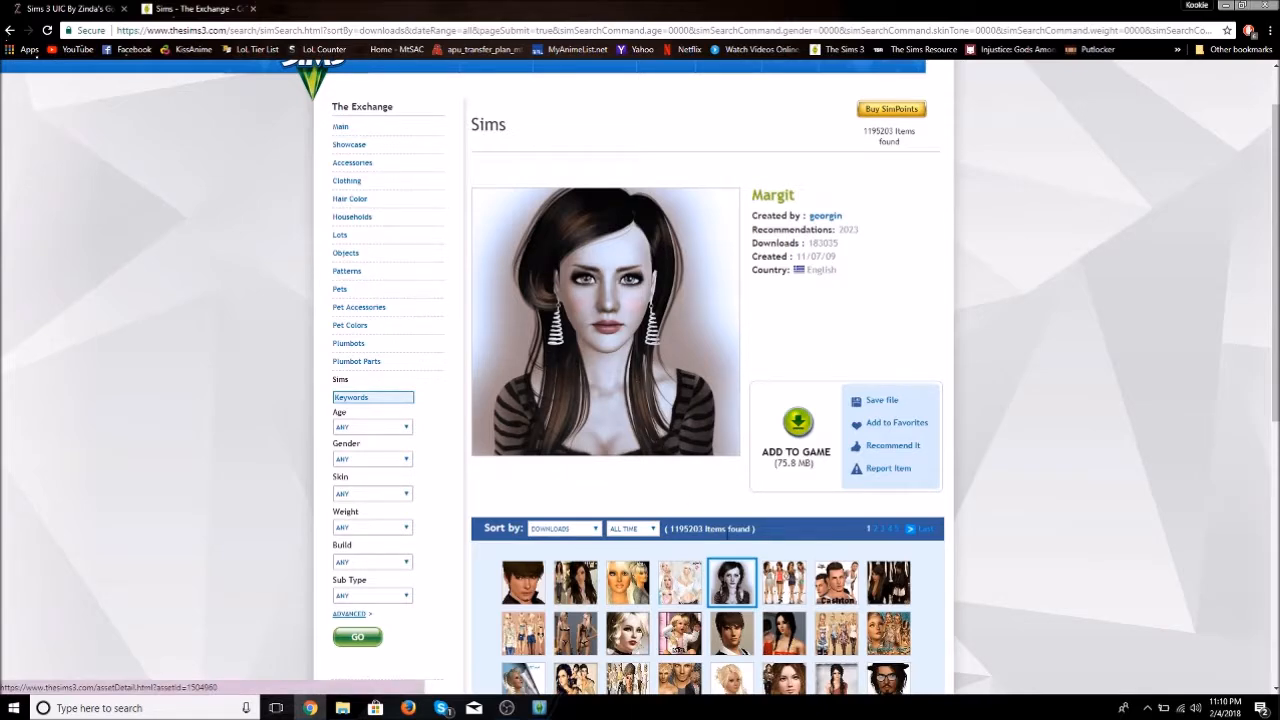
Preview Lindsay Pierce, Ender and Dominika Fatt, then sort the Sims results by Date
click(784, 582)
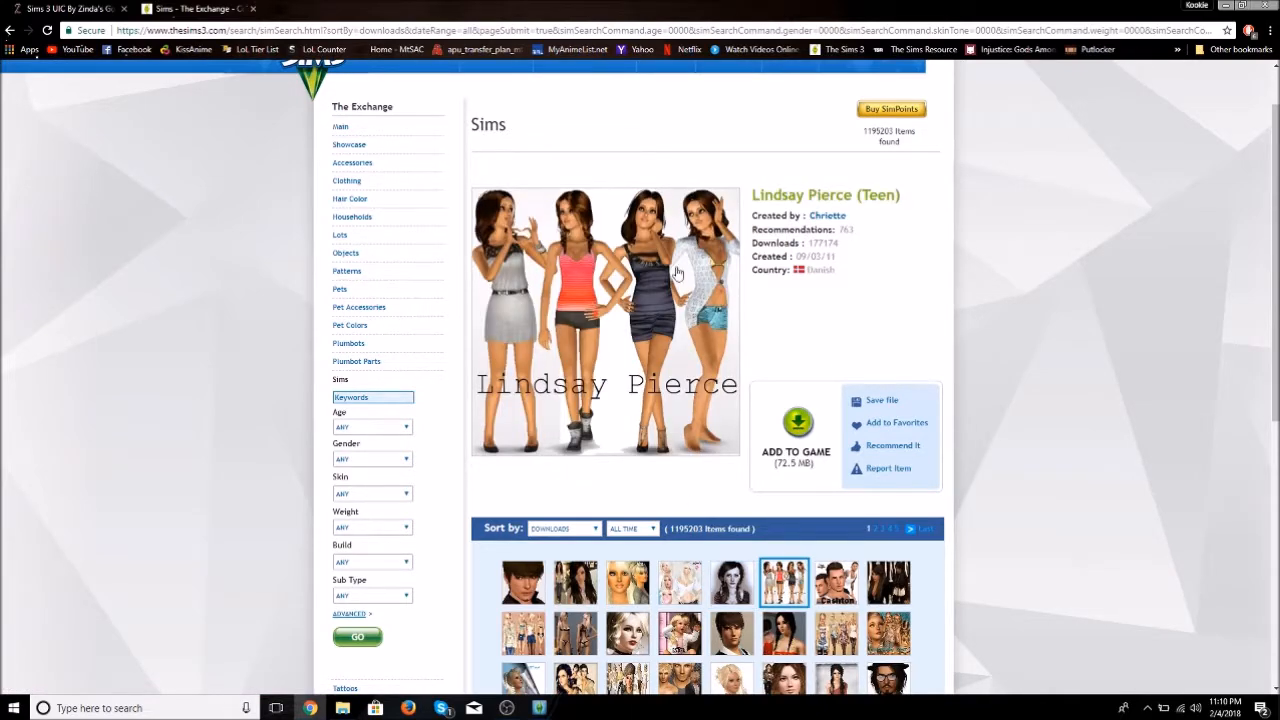
click(680, 582)
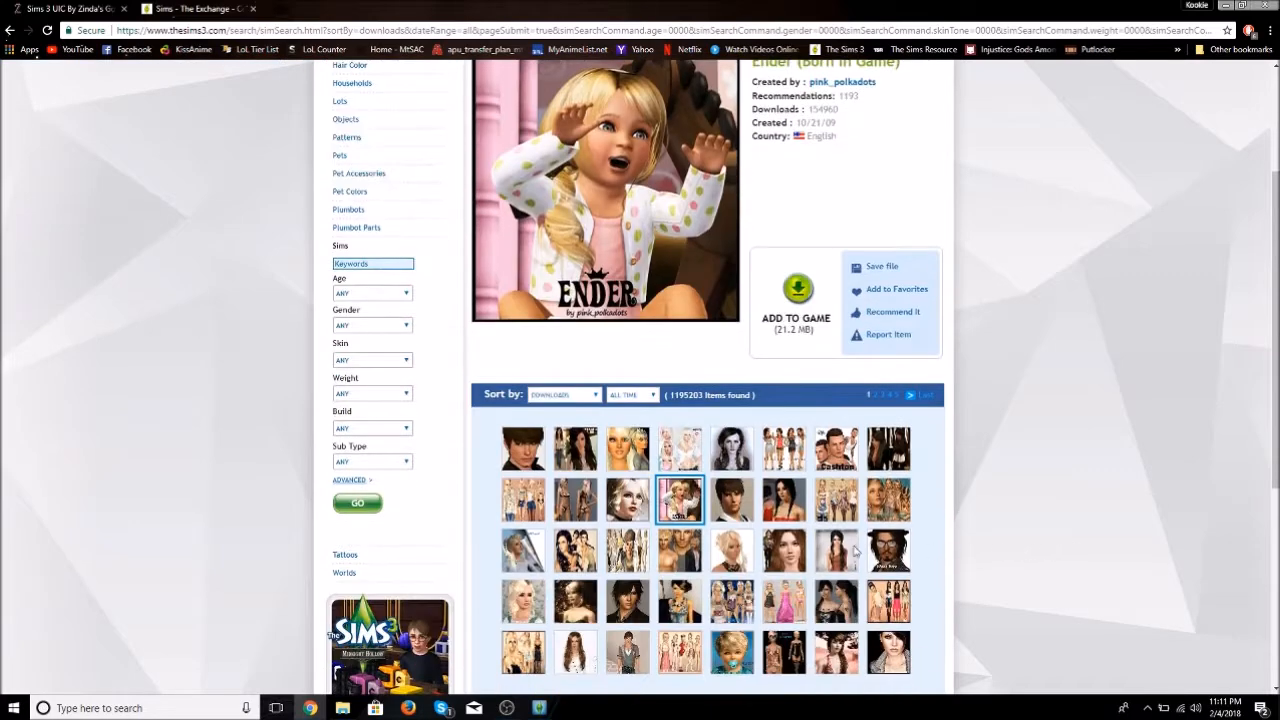
click(888, 499)
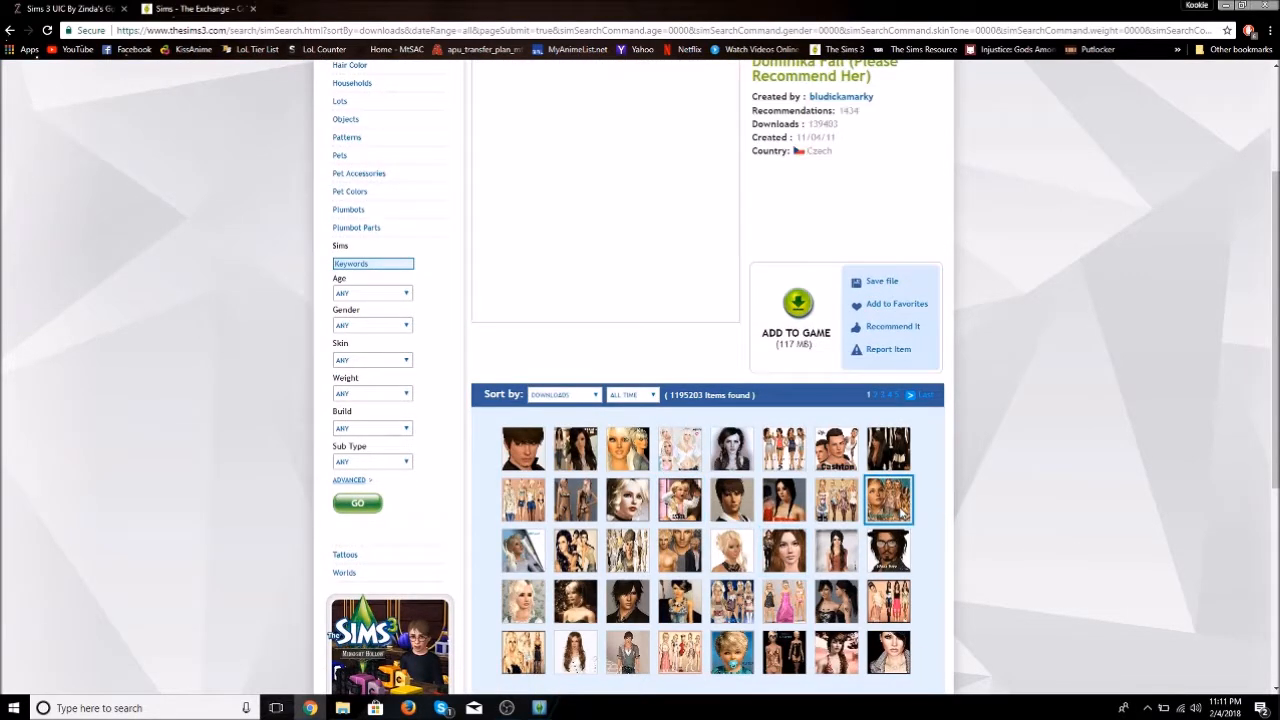
click(562, 394)
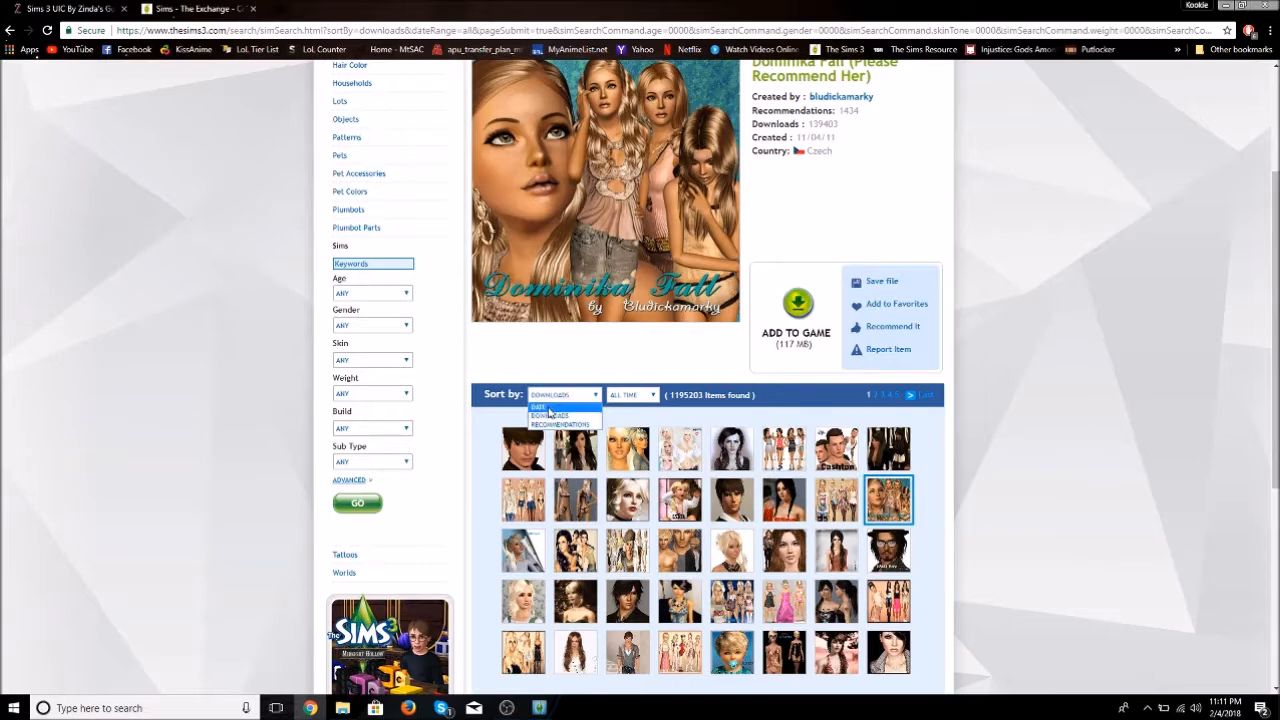
click(539, 408)
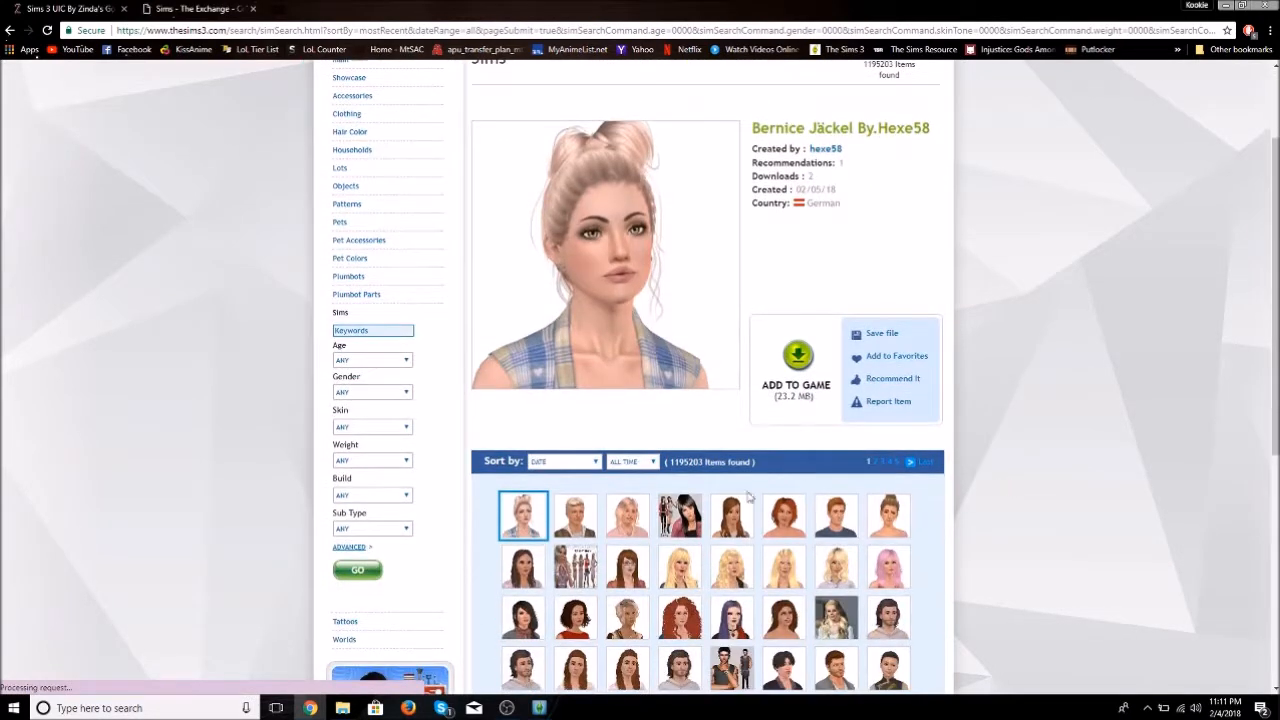
Preview the newest sims Rylee Easley, Noah Kevali and Carmen Berry
click(731, 515)
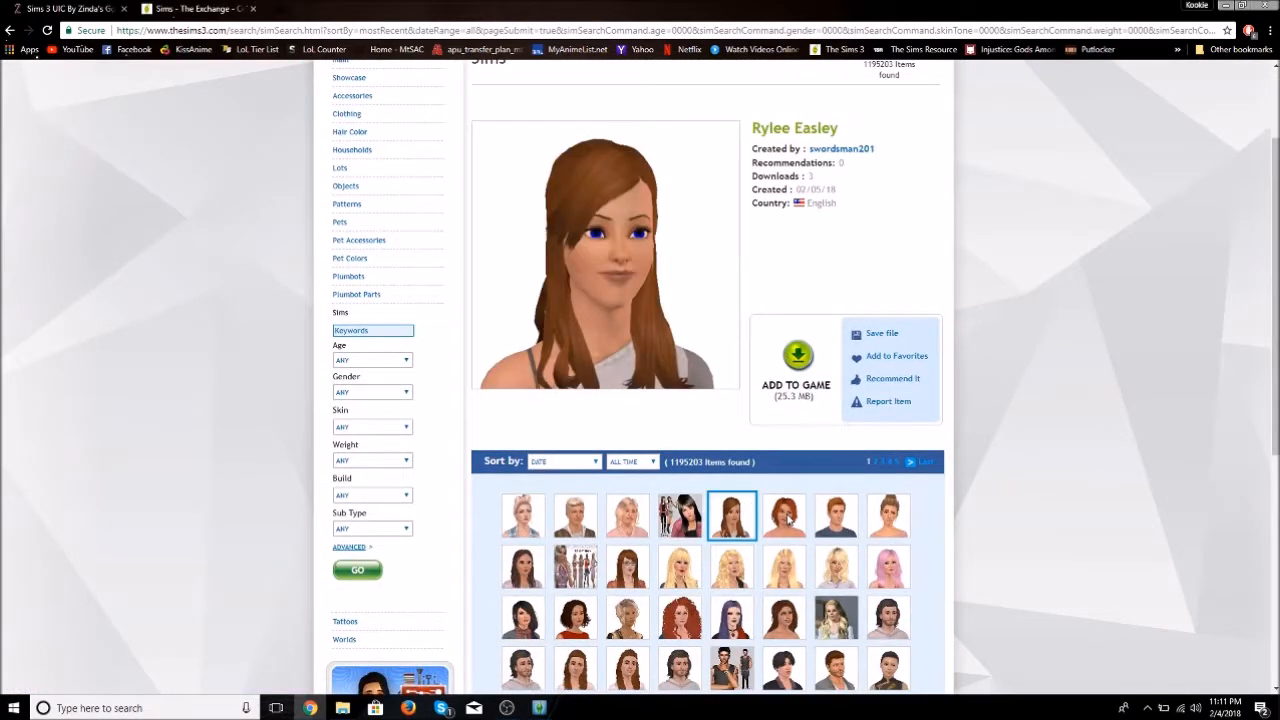
click(783, 515)
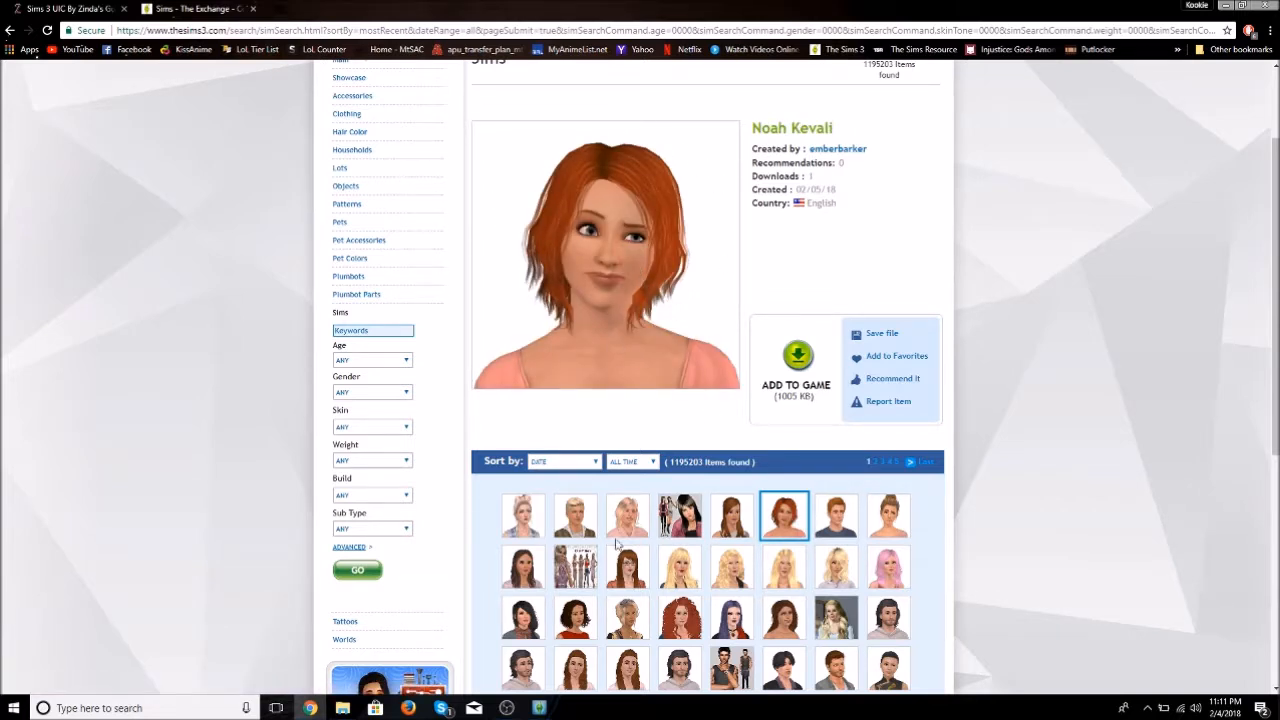
click(575, 566)
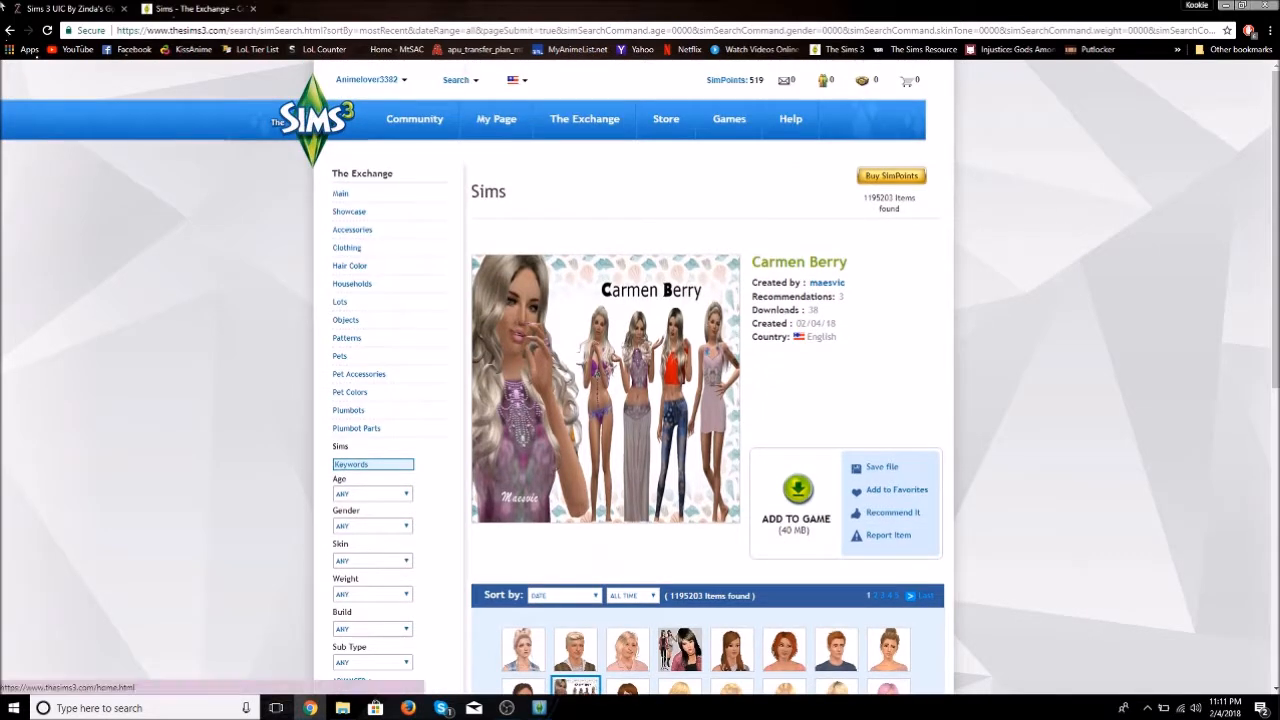
Read the Upload Image Changer overview, downloads and support sections, highlighting the Quick Guide
click(65, 8)
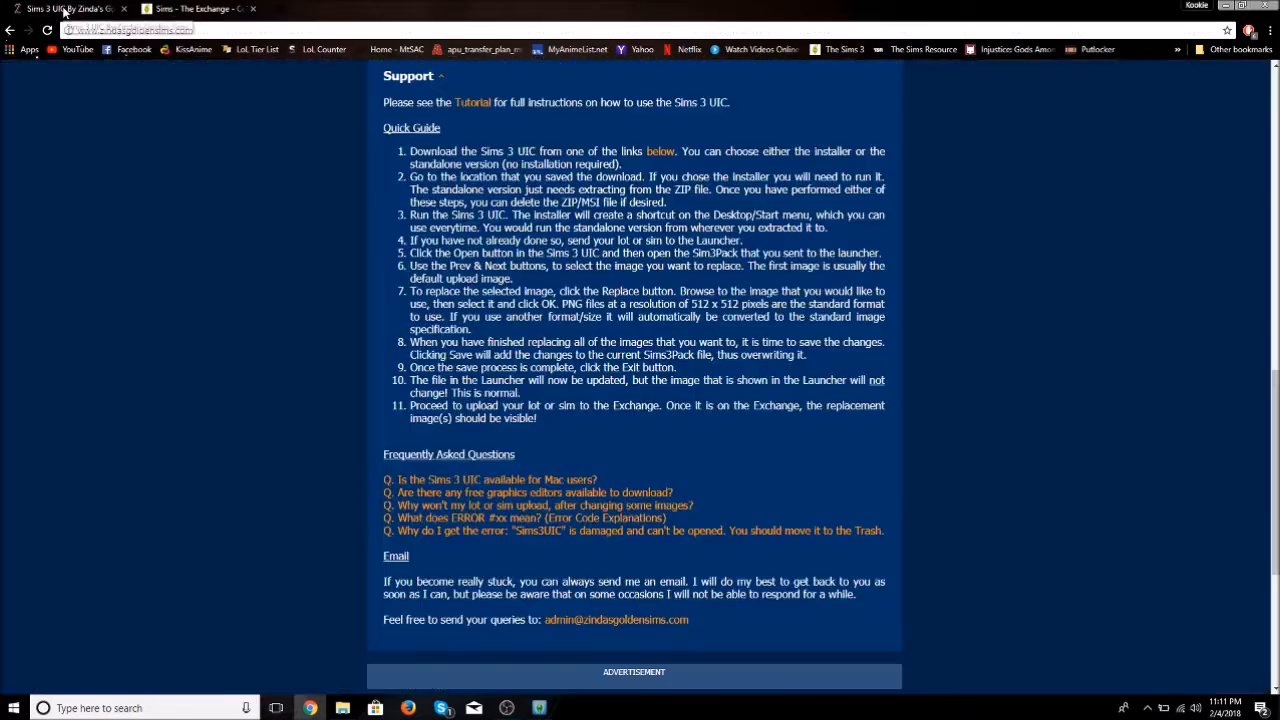
scroll(up, 3)
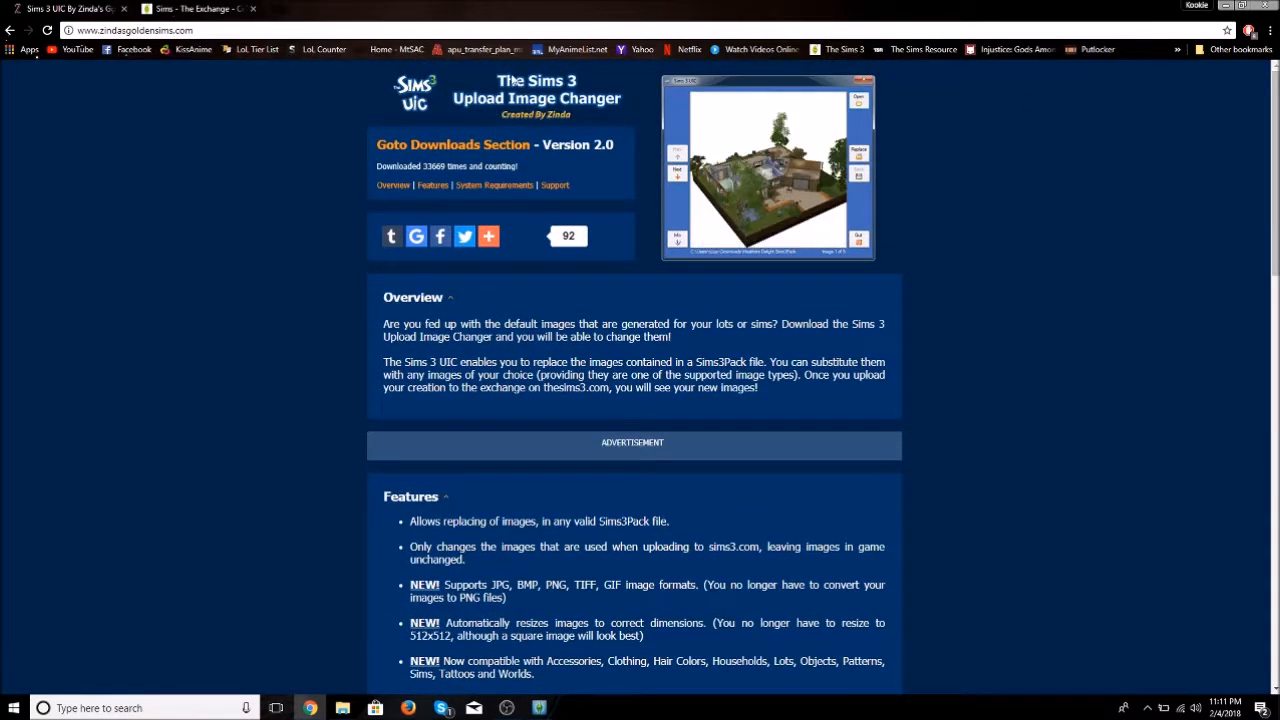
mouse_move(950, 350)
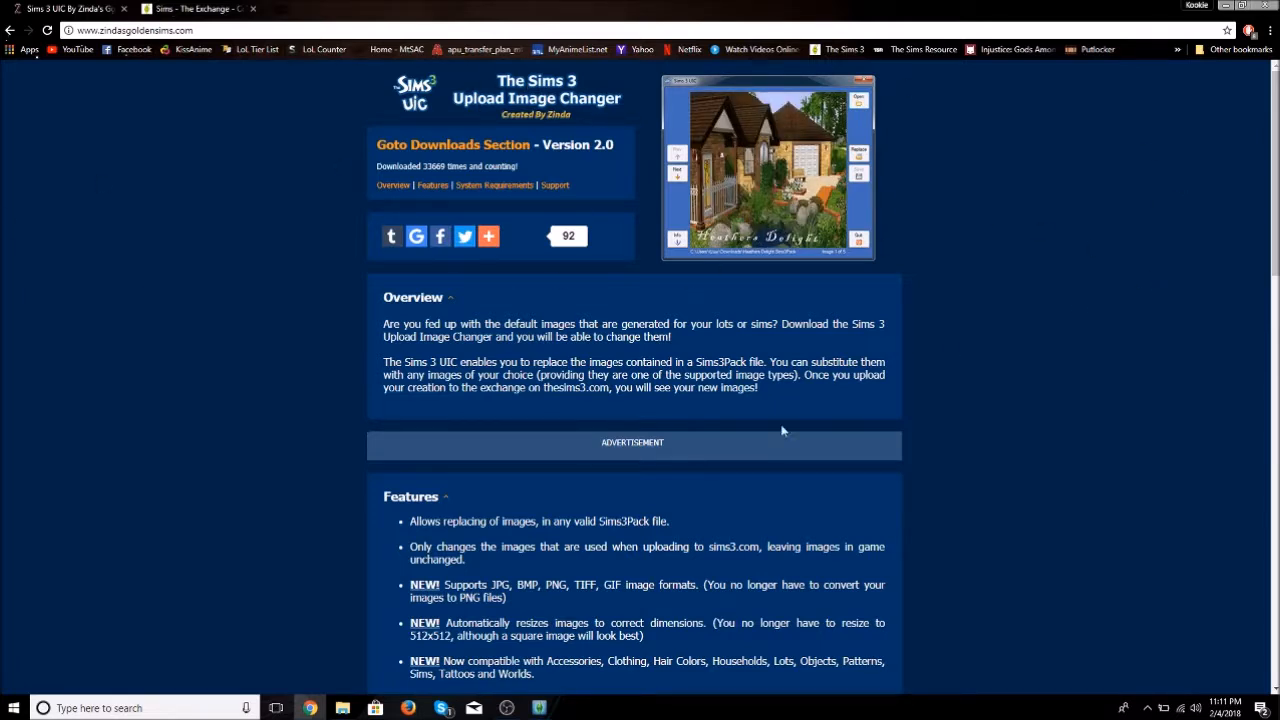
scroll(down, 3)
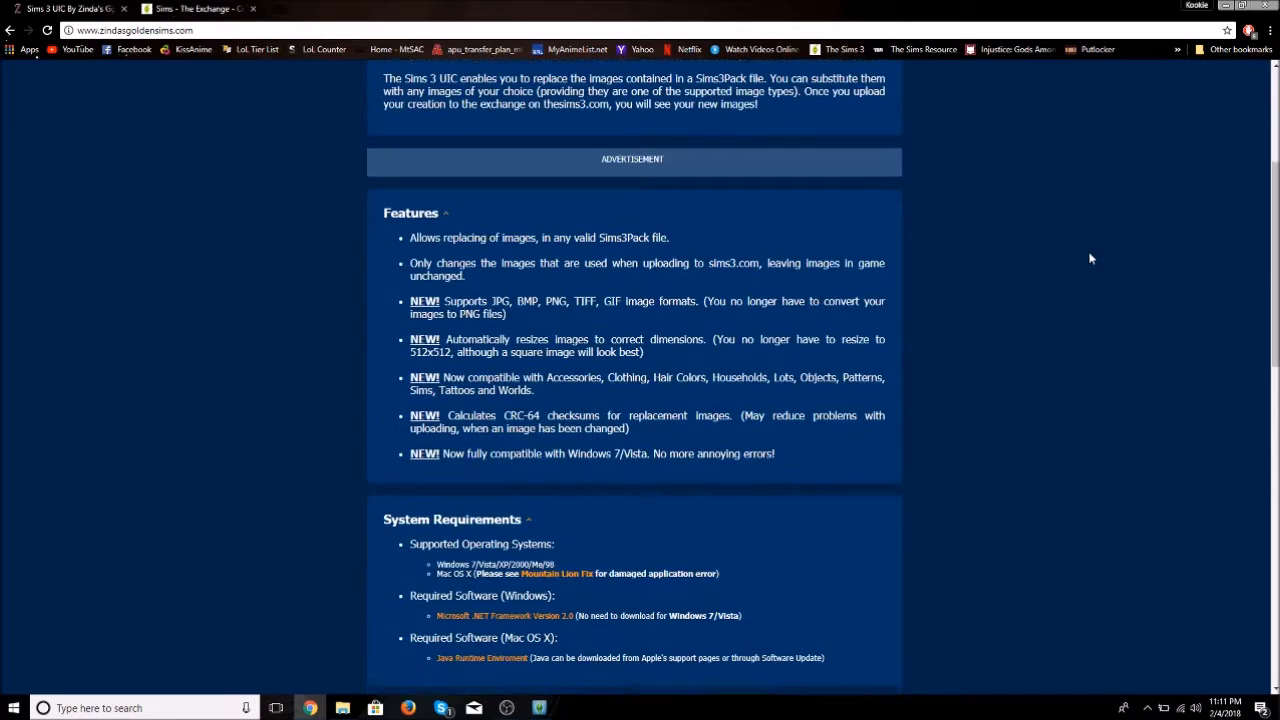
scroll(down, 3)
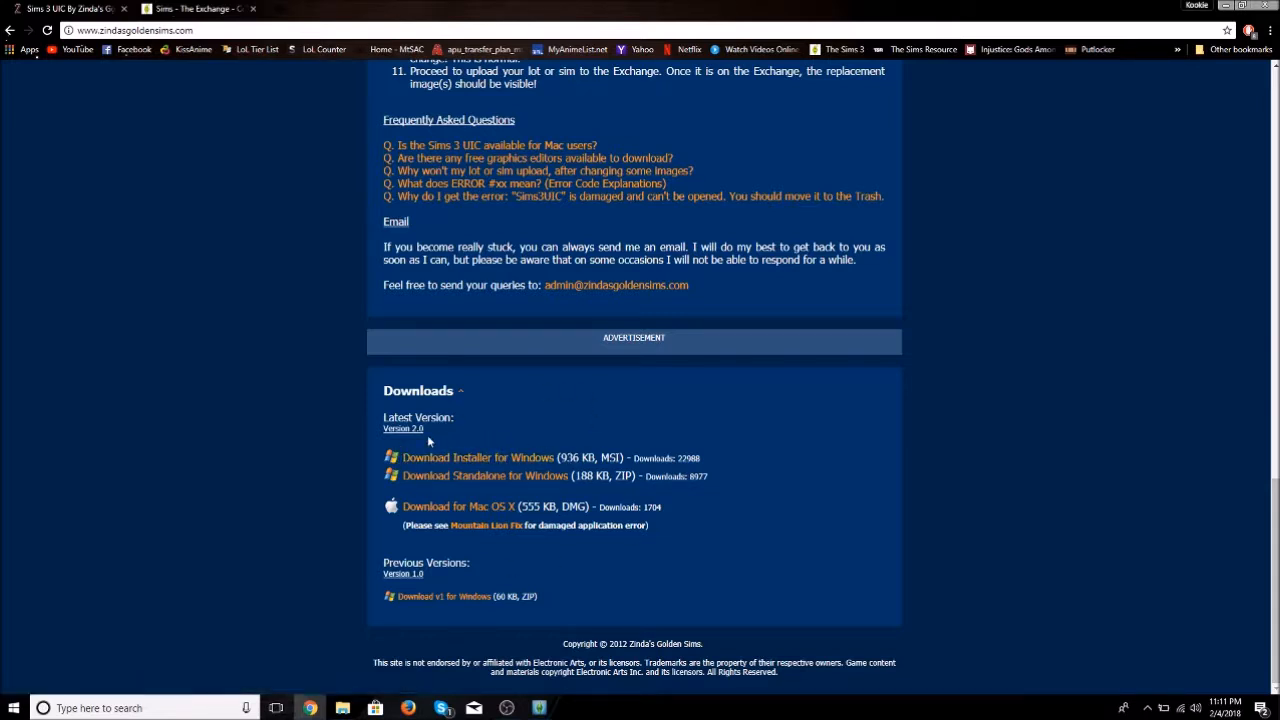
mouse_move(938, 483)
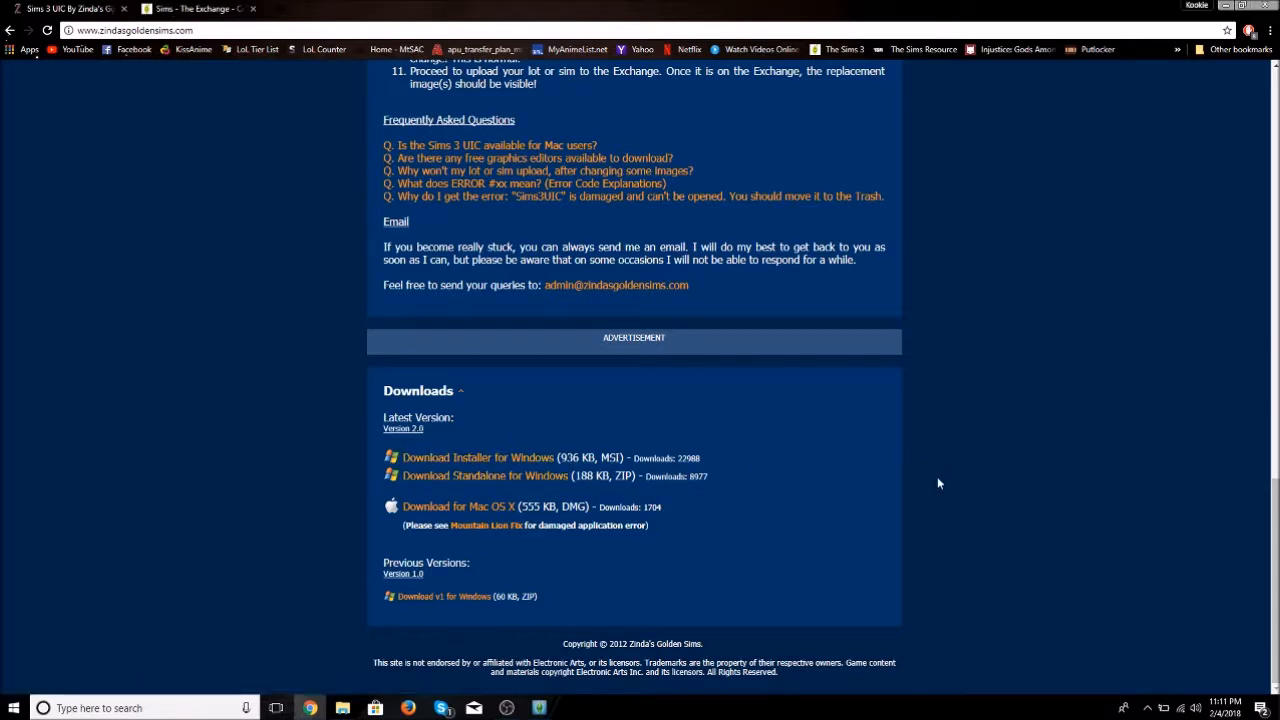
scroll(up, 3)
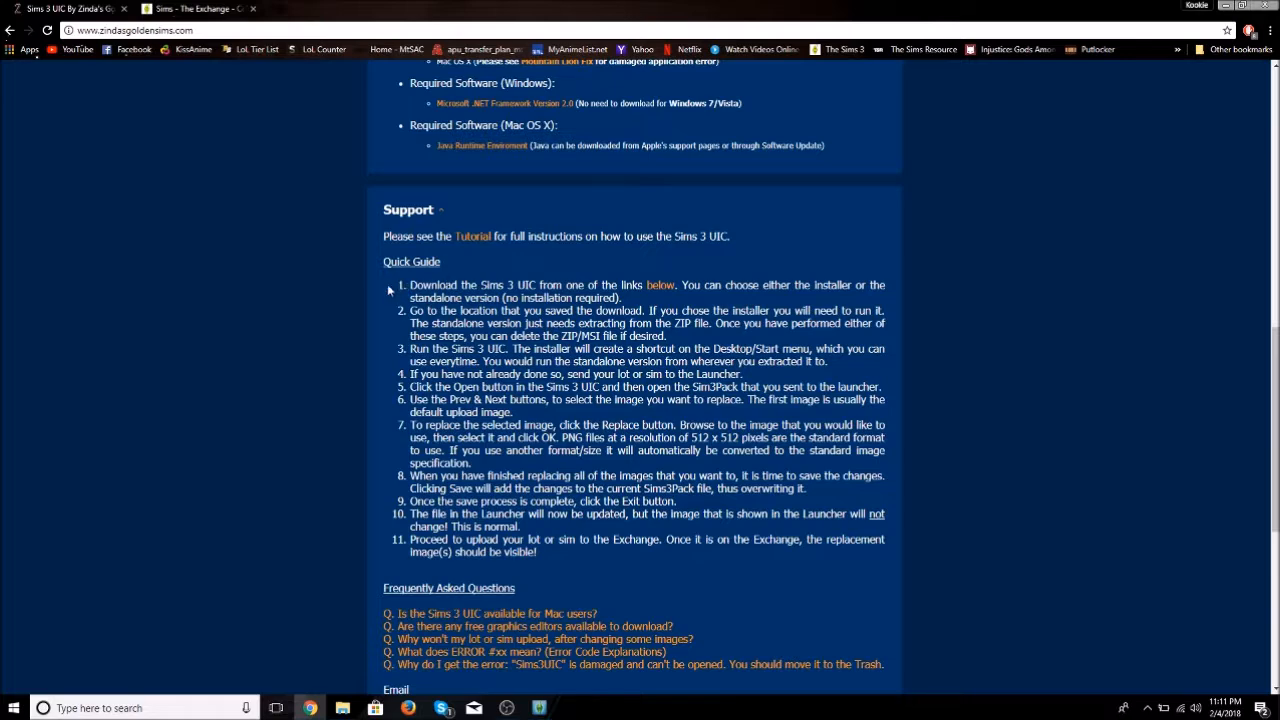
drag(409, 285, 537, 552)
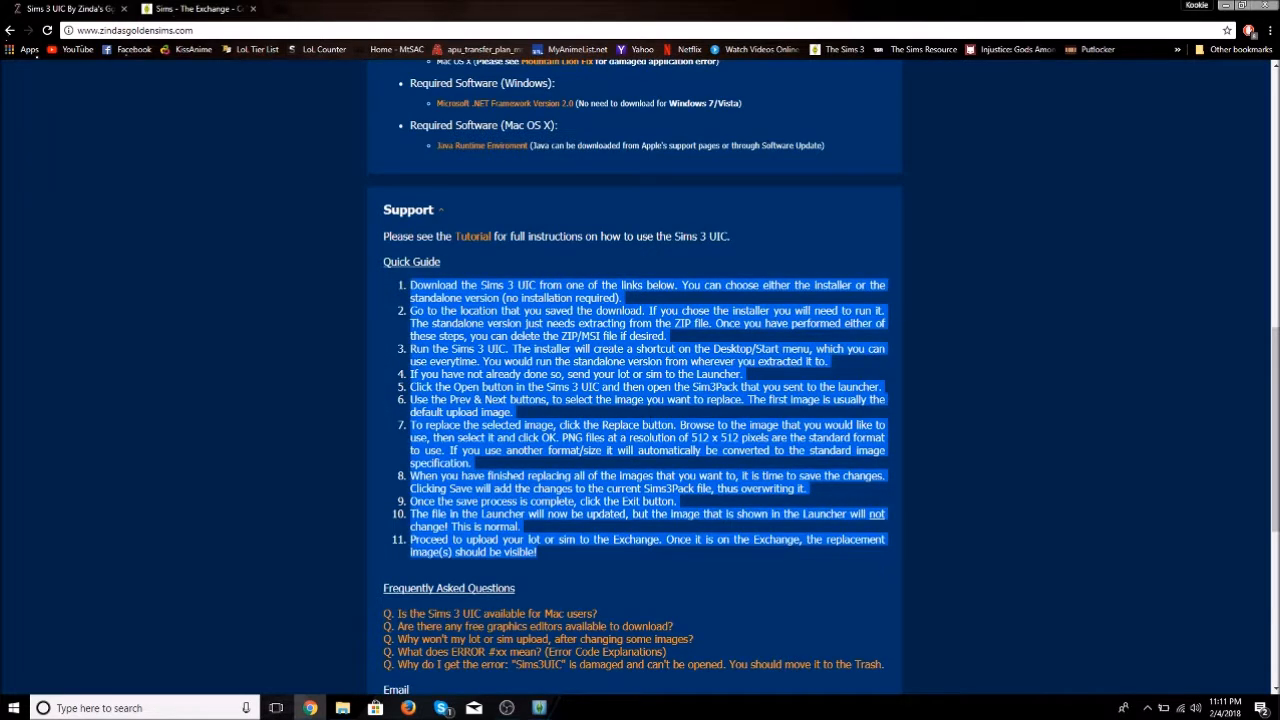
scroll(down, 3)
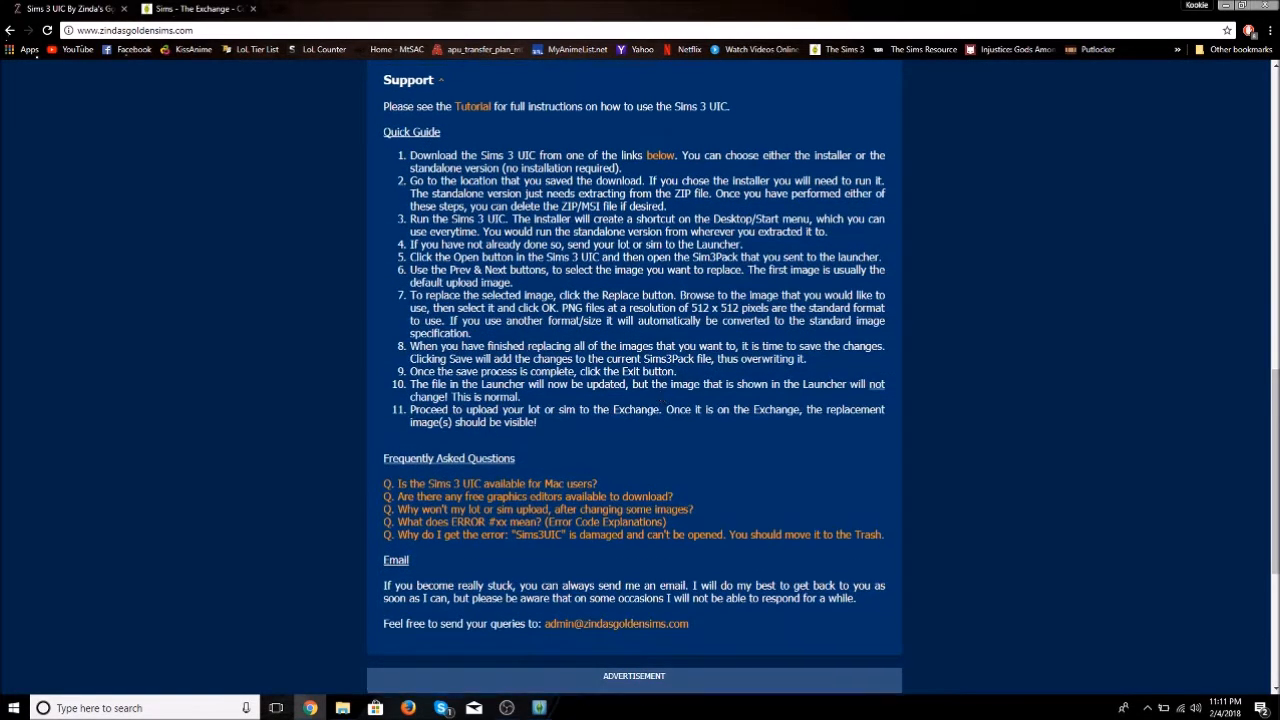
scroll(up, 3)
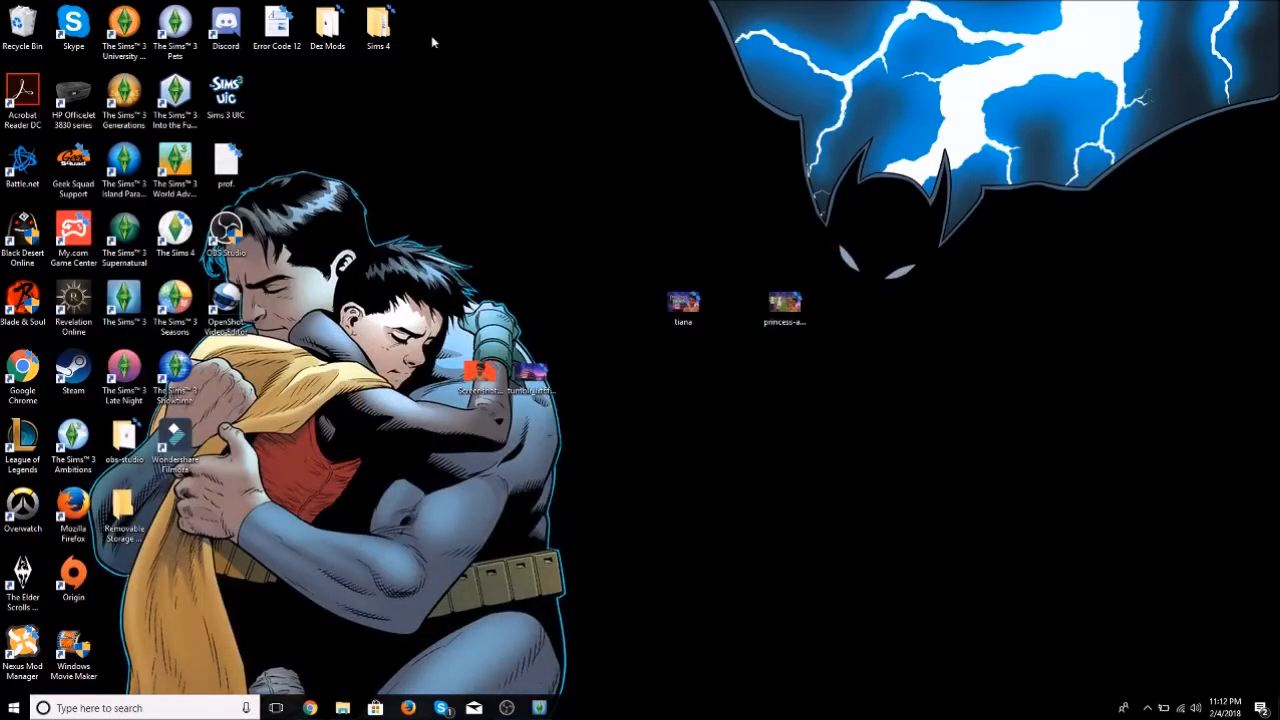
Start Sims 3 UIC from its desktop shortcut and bring up its Open dialog
click(225, 95)
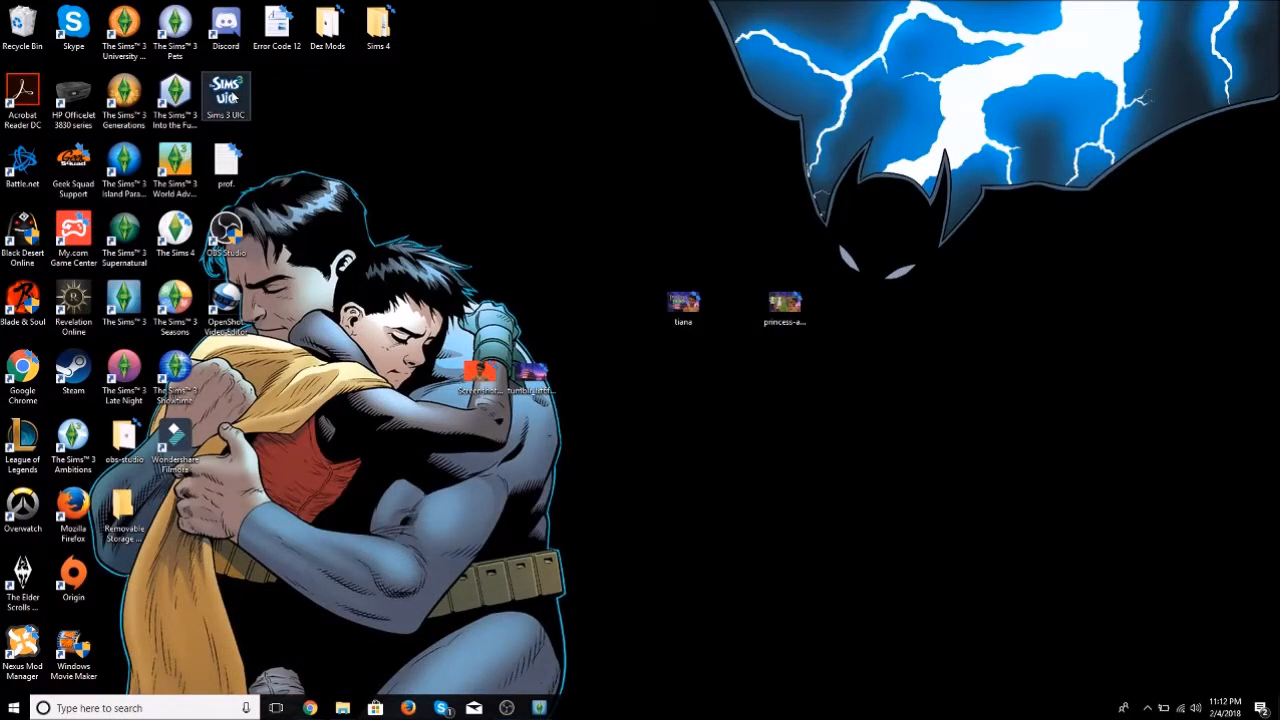
double_click(225, 95)
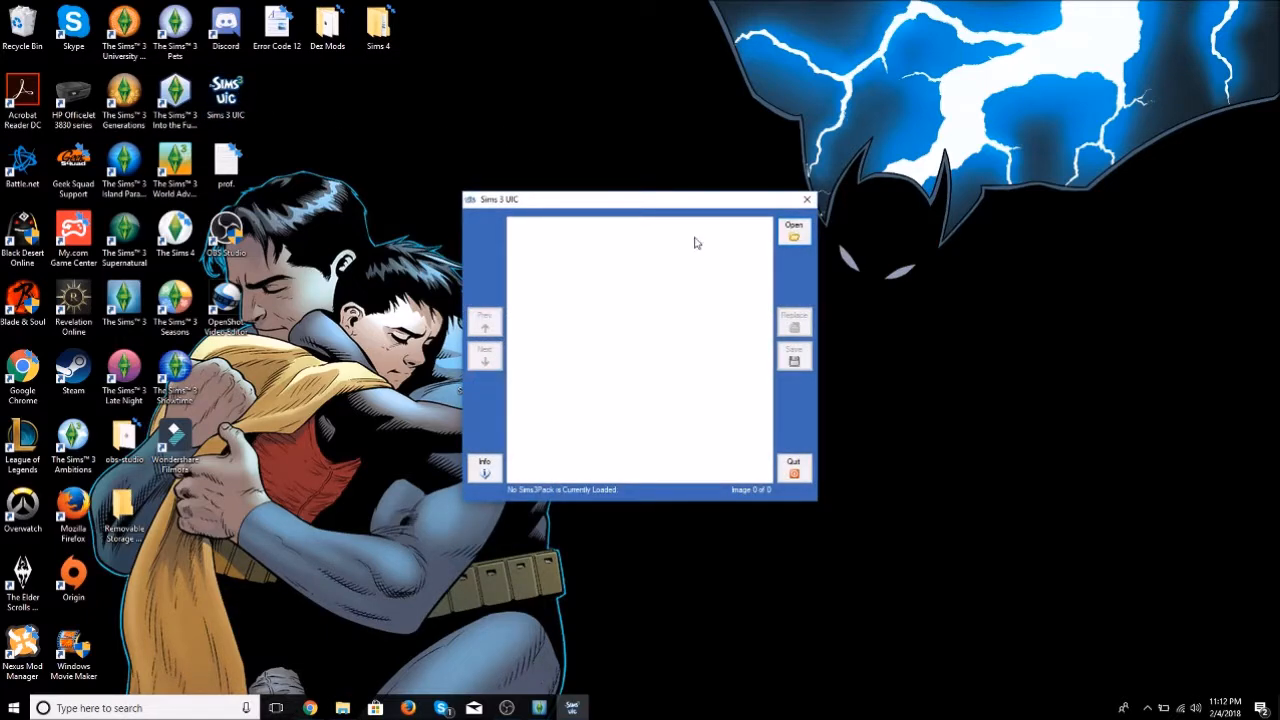
click(793, 230)
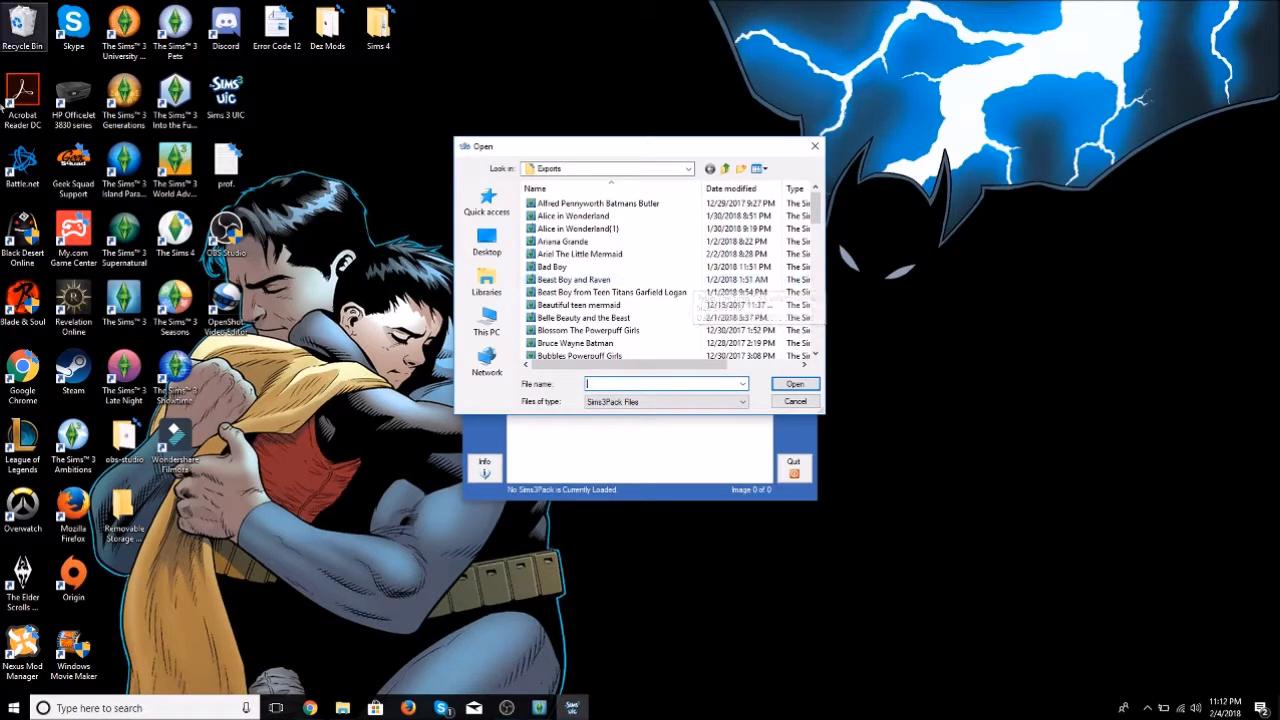
mouse_move(395, 422)
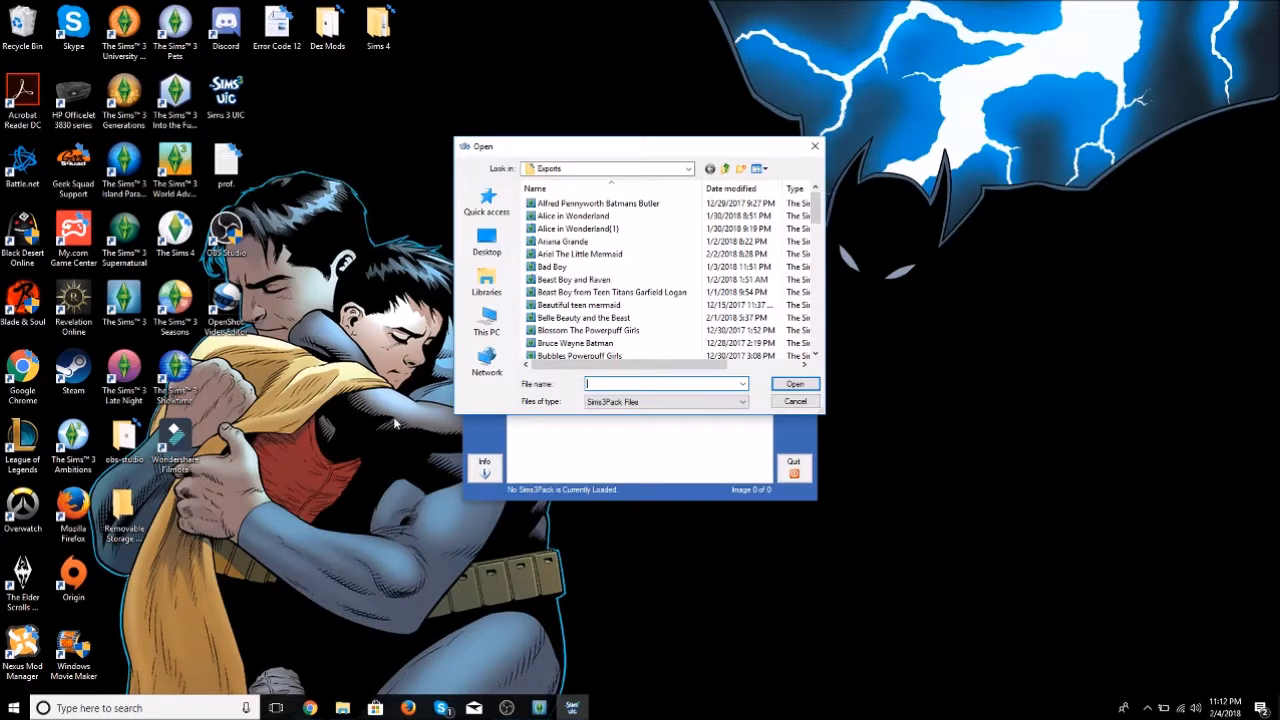
mouse_move(862, 373)
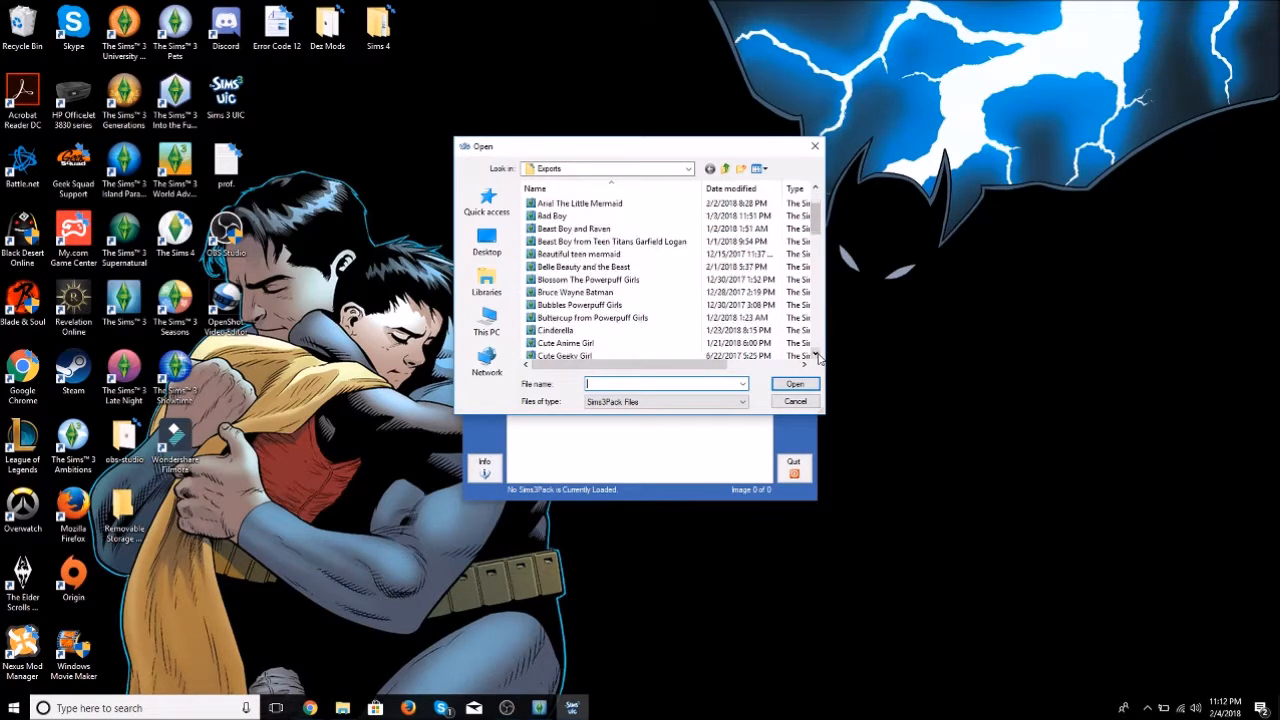
Scroll down the Exports folder to the Princess Tiana Sims3Pack
scroll(down, 3)
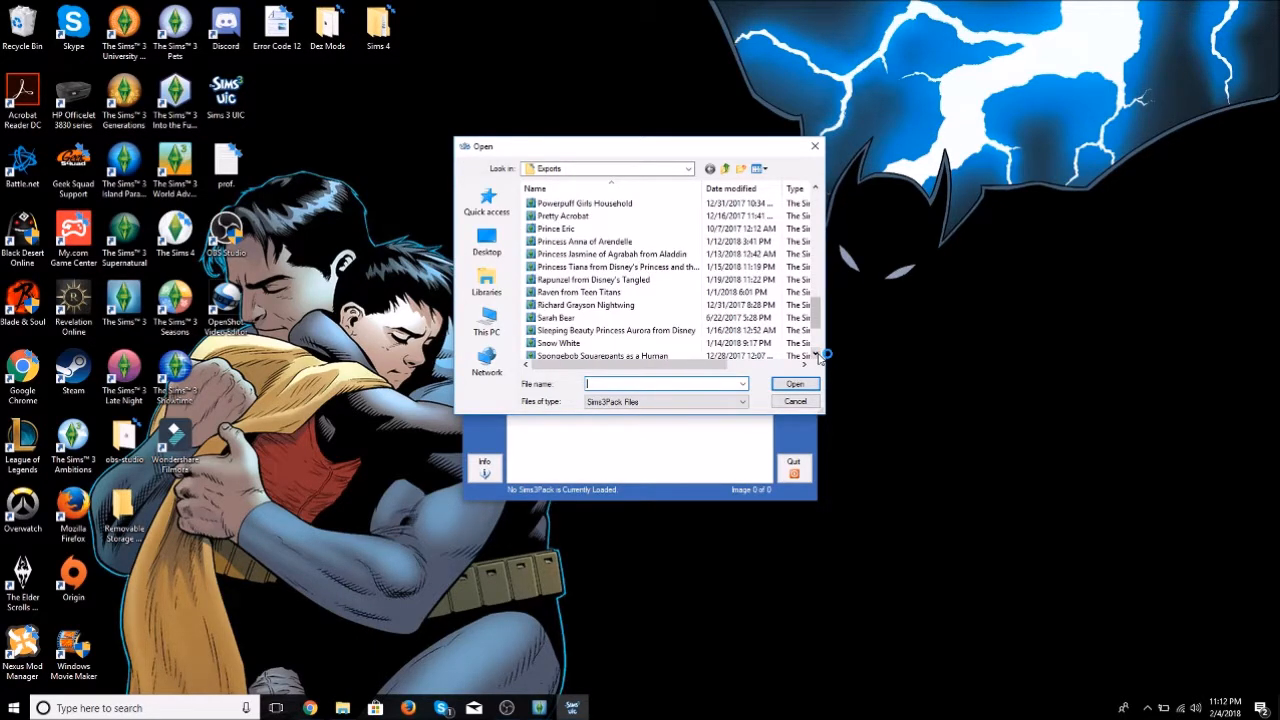
scroll(down, 3)
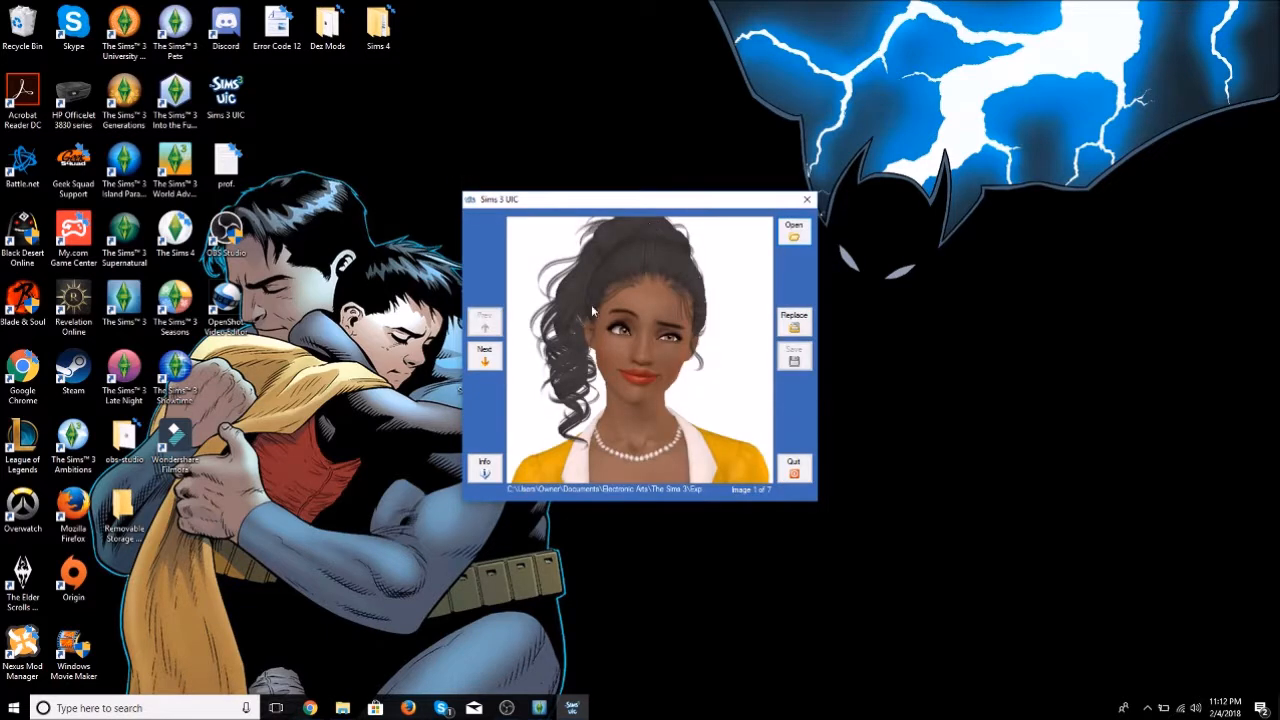
Browse the pack's upload images forward and back, then pick the Tiana replacement picture
click(485, 355)
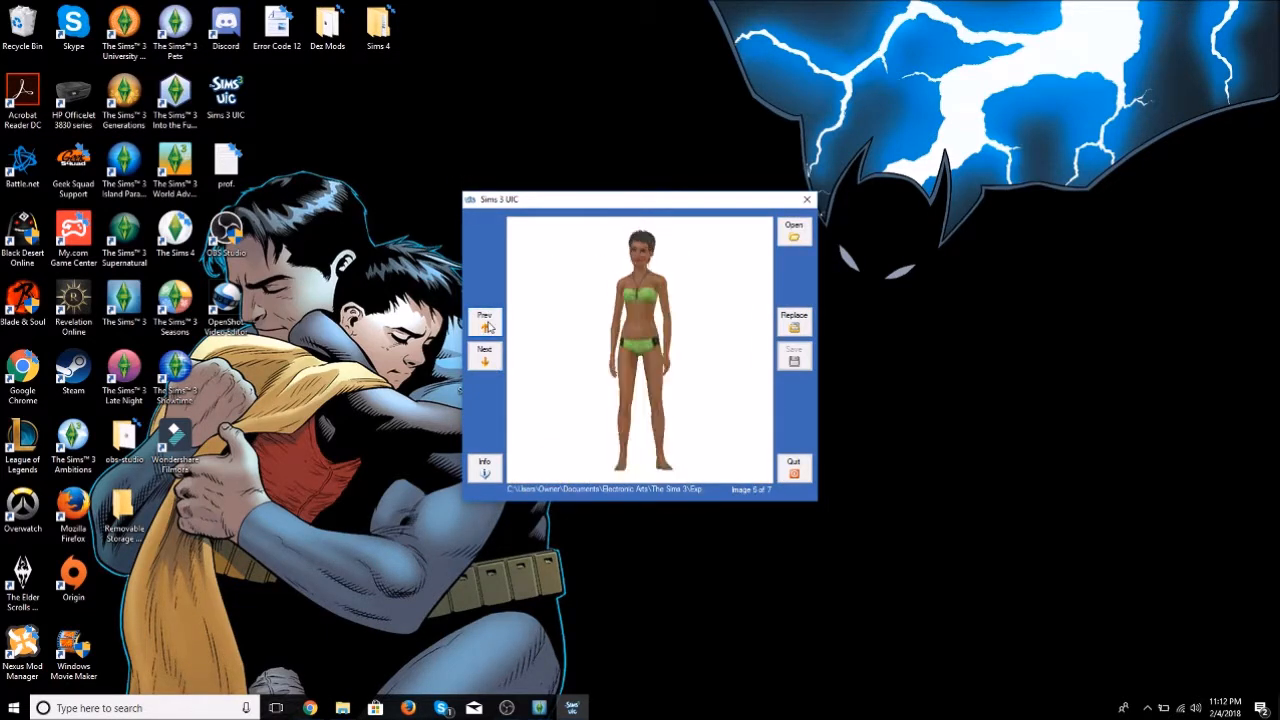
click(485, 320)
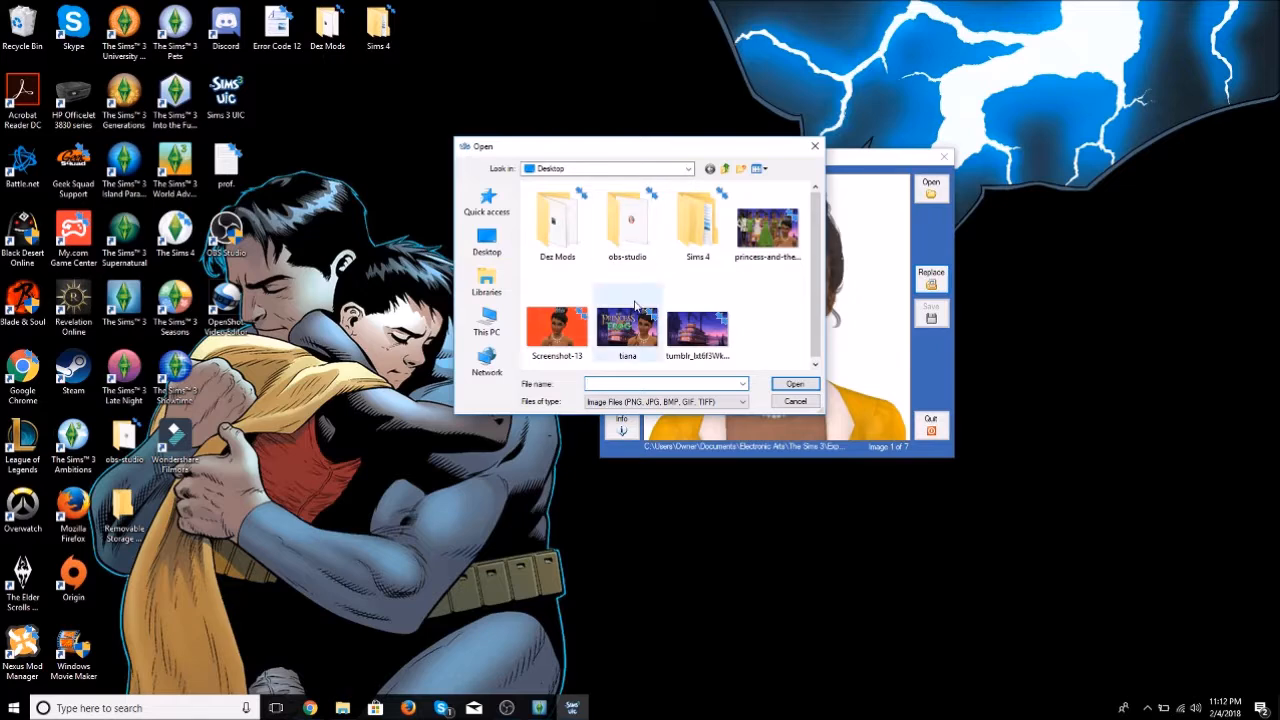
click(794, 383)
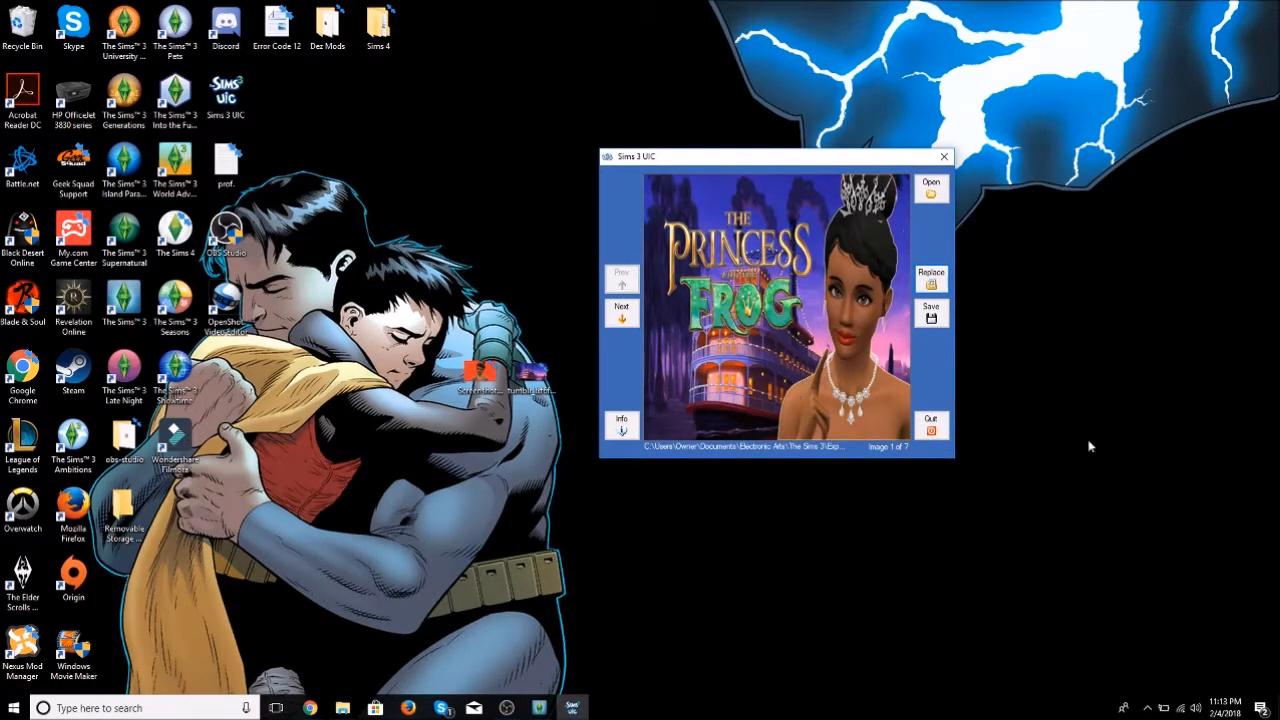
mouse_move(686, 349)
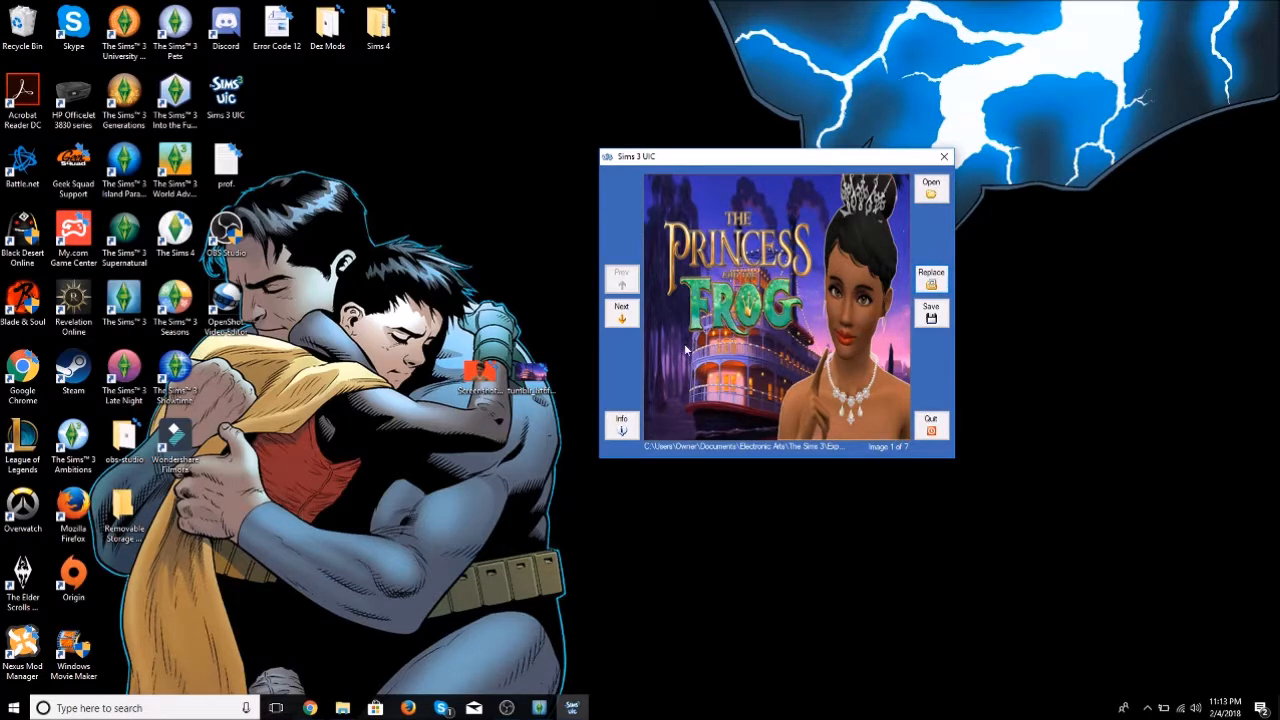
mouse_move(643, 185)
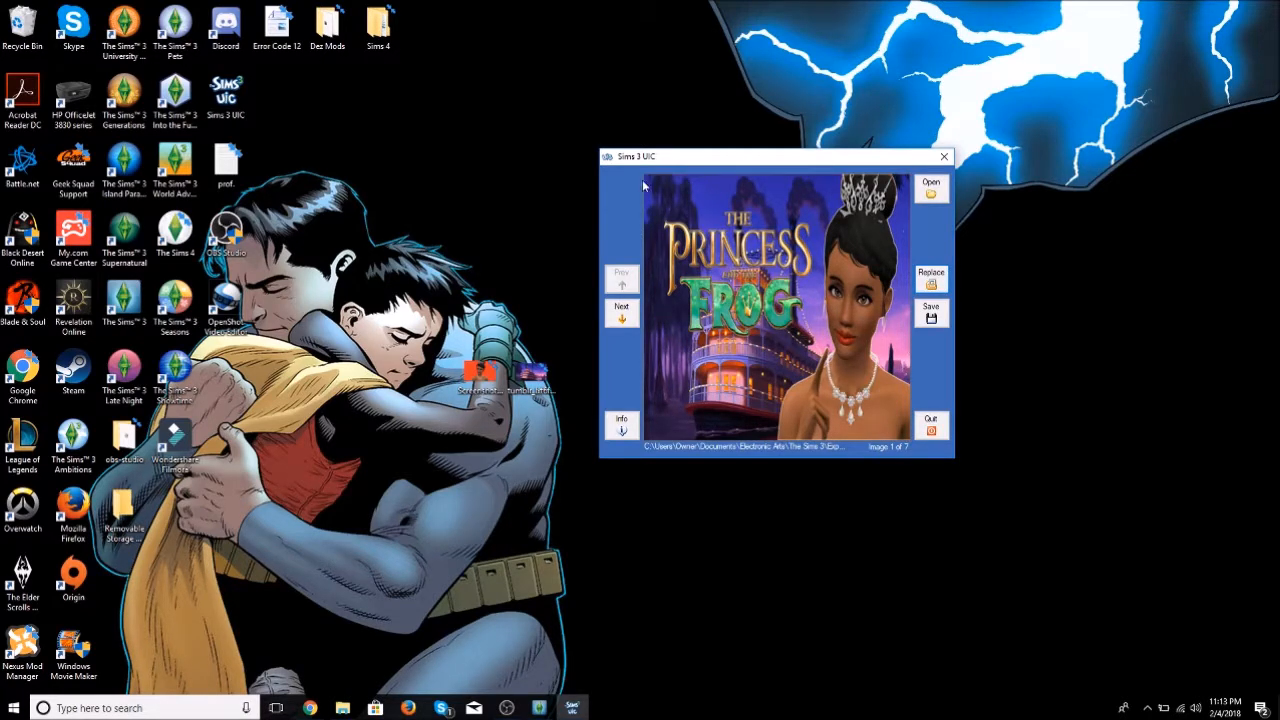
mouse_move(659, 138)
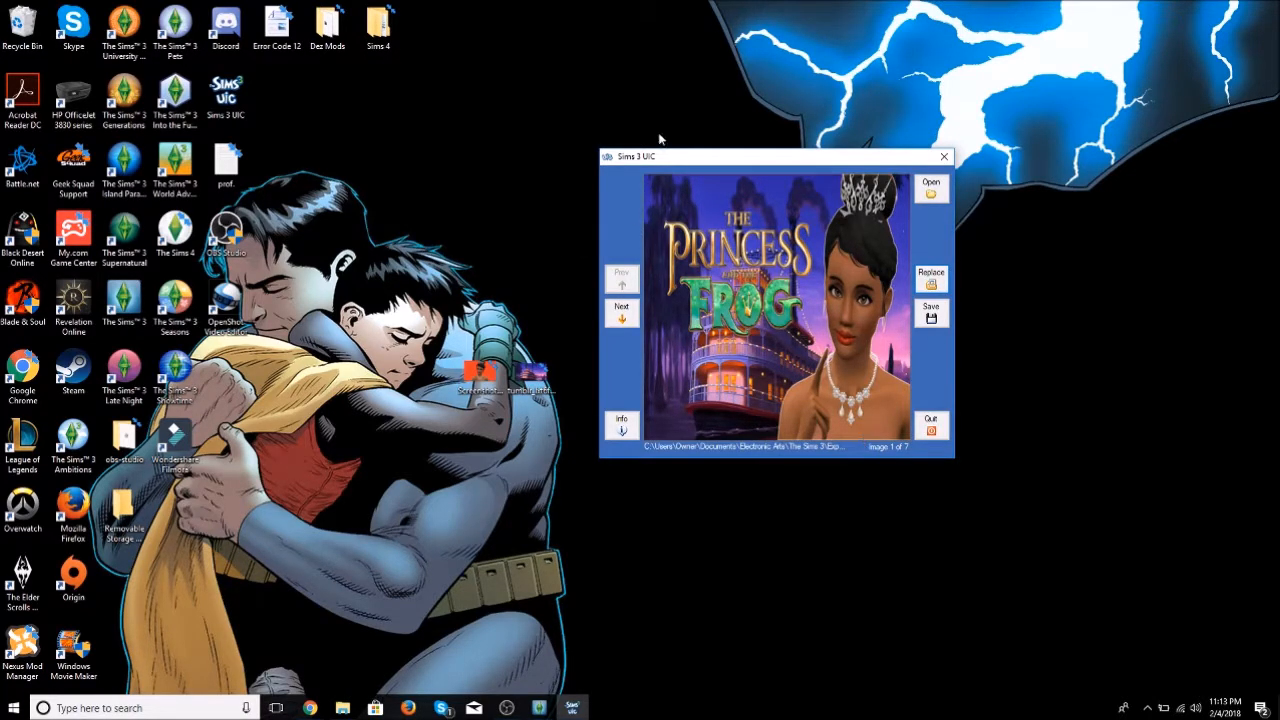
mouse_move(775, 352)
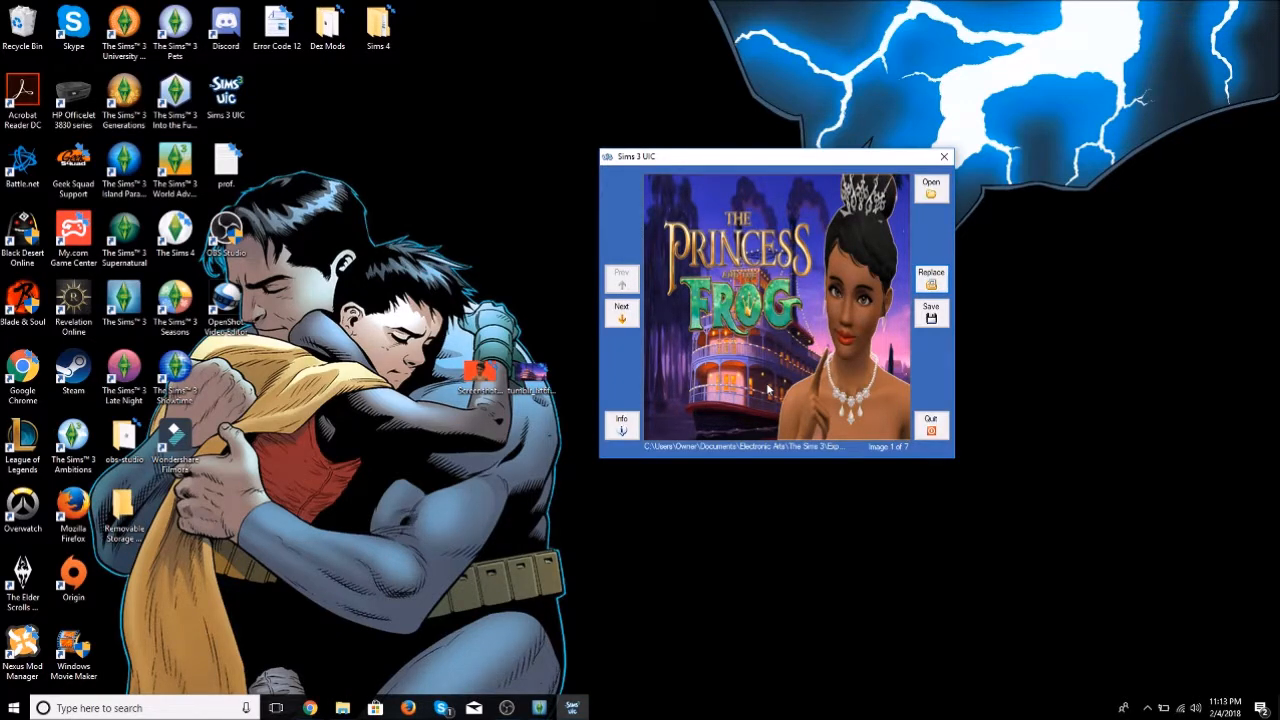
mouse_move(575, 463)
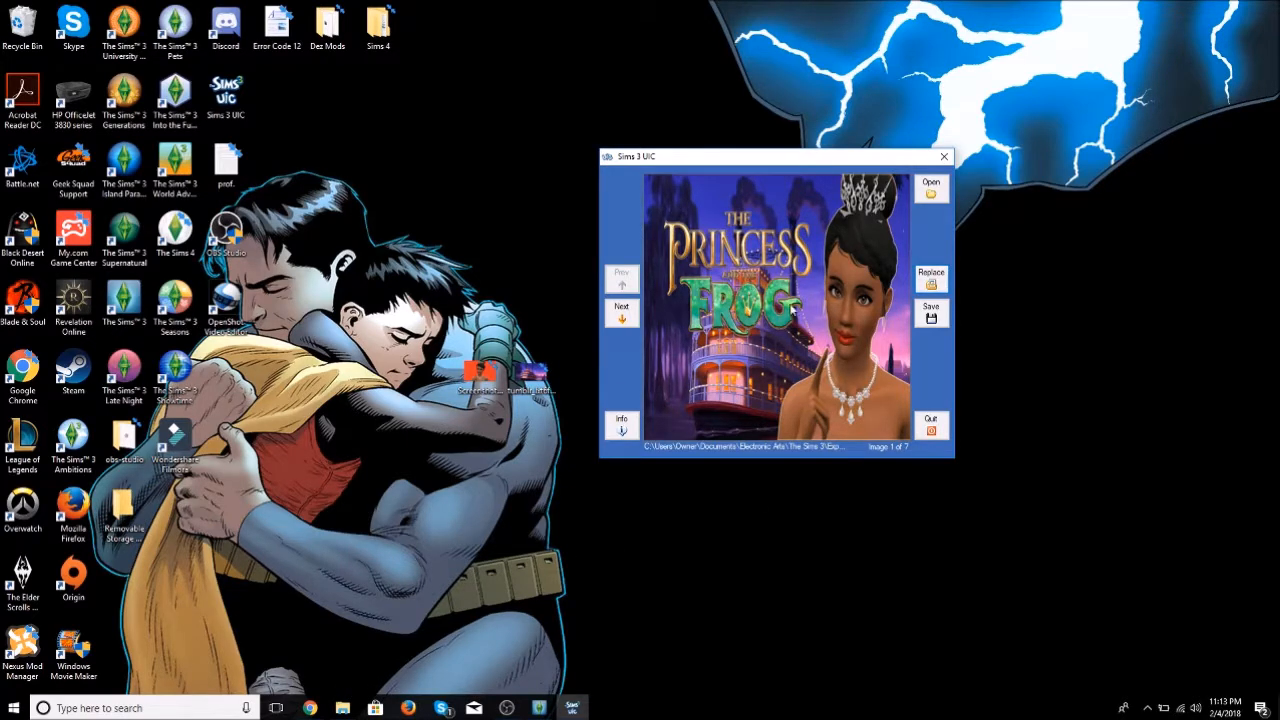
click(621, 311)
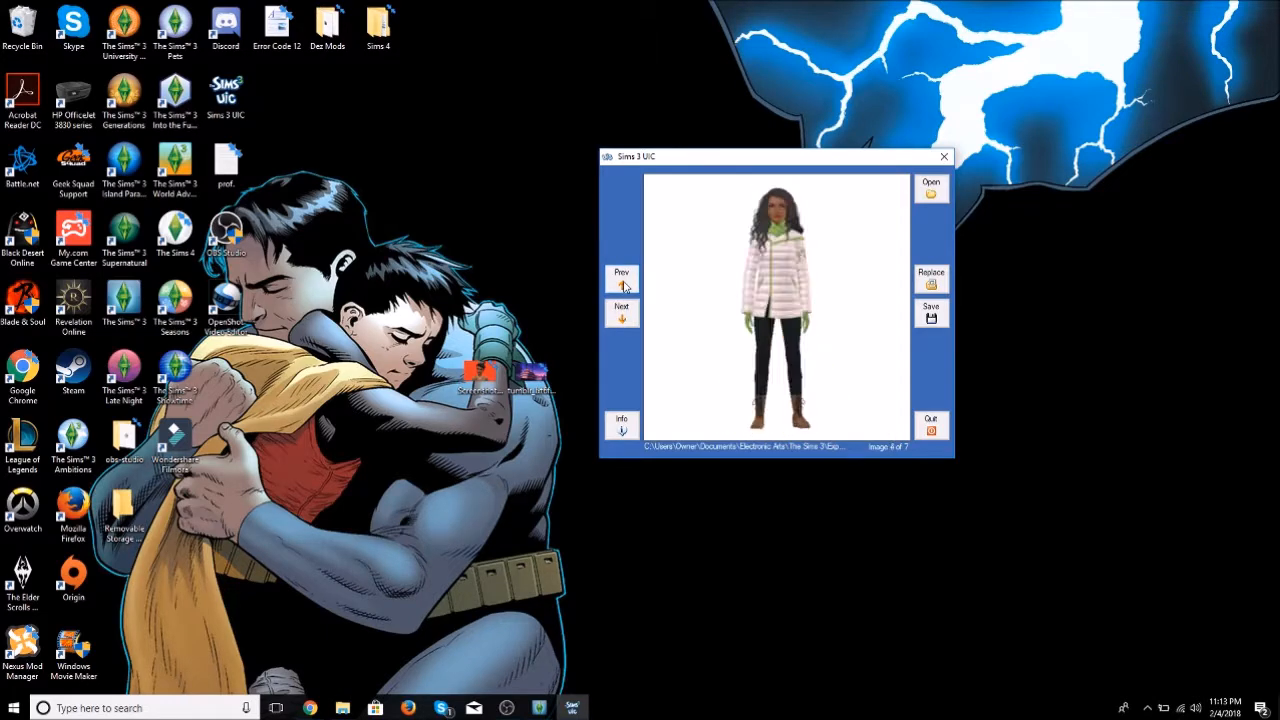
click(621, 280)
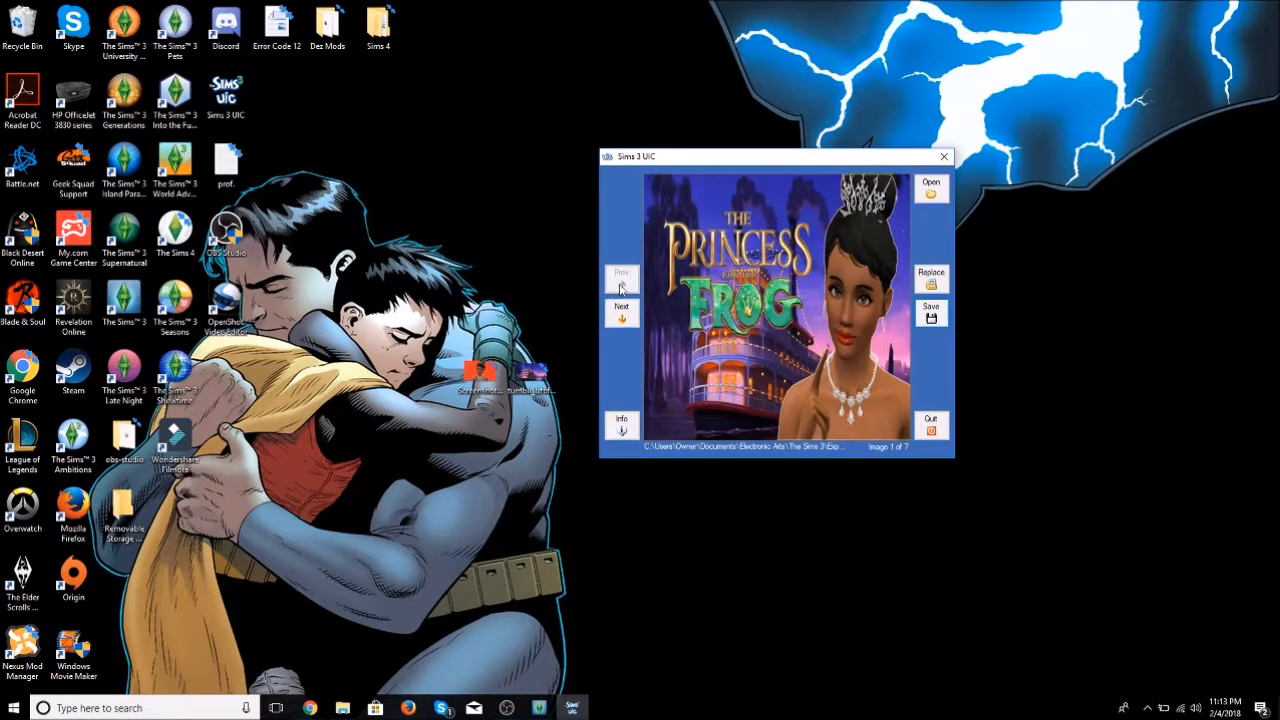
click(621, 310)
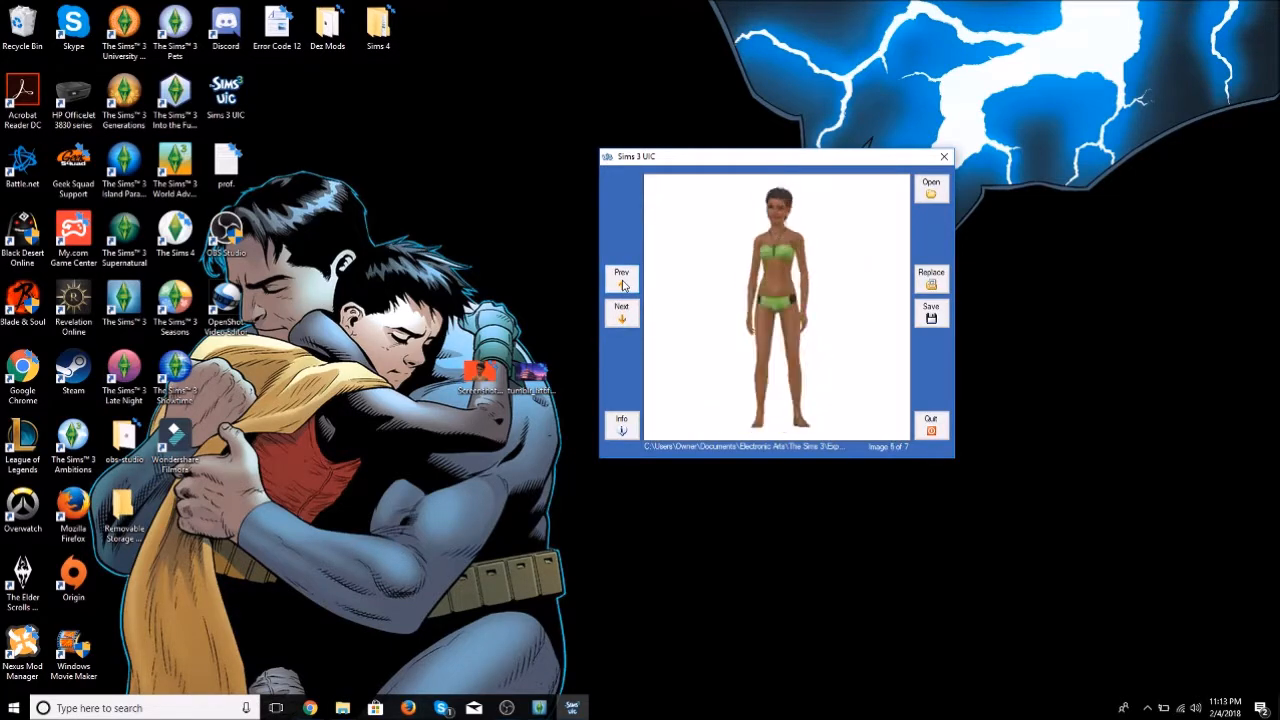
click(621, 313)
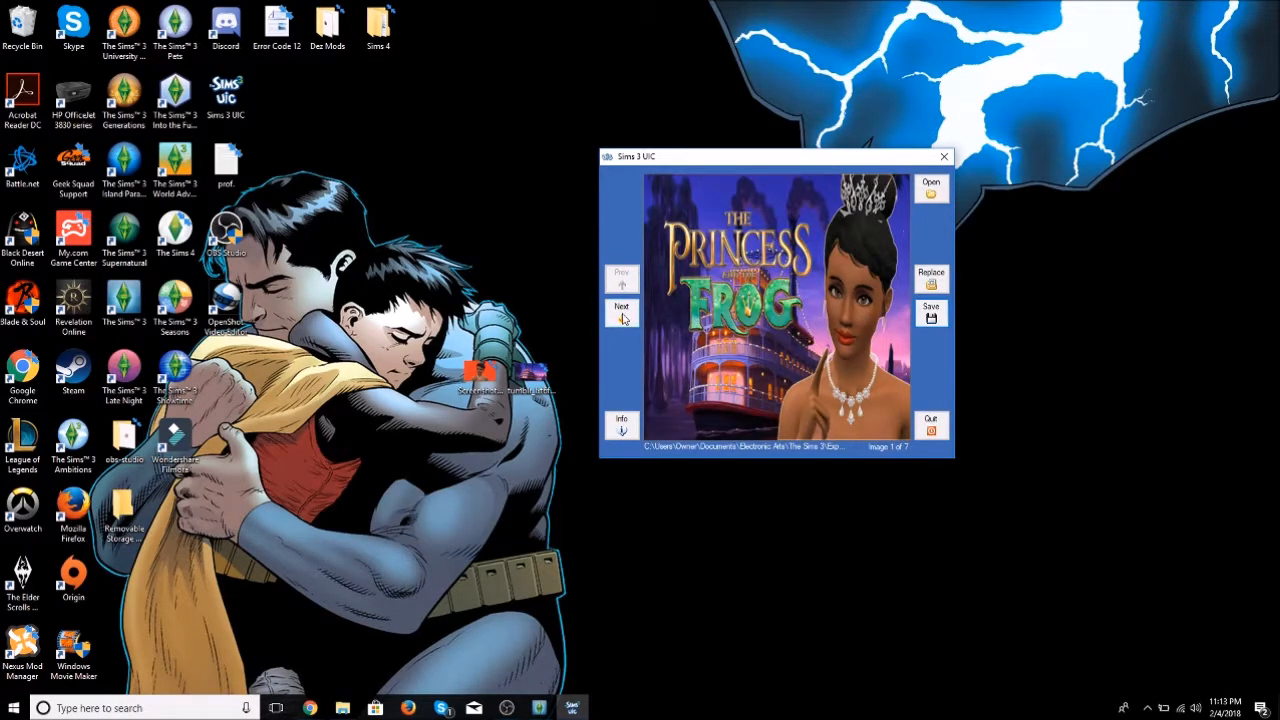
Replace the second, next and last preview images with the Tiana outfits group picture
click(930, 188)
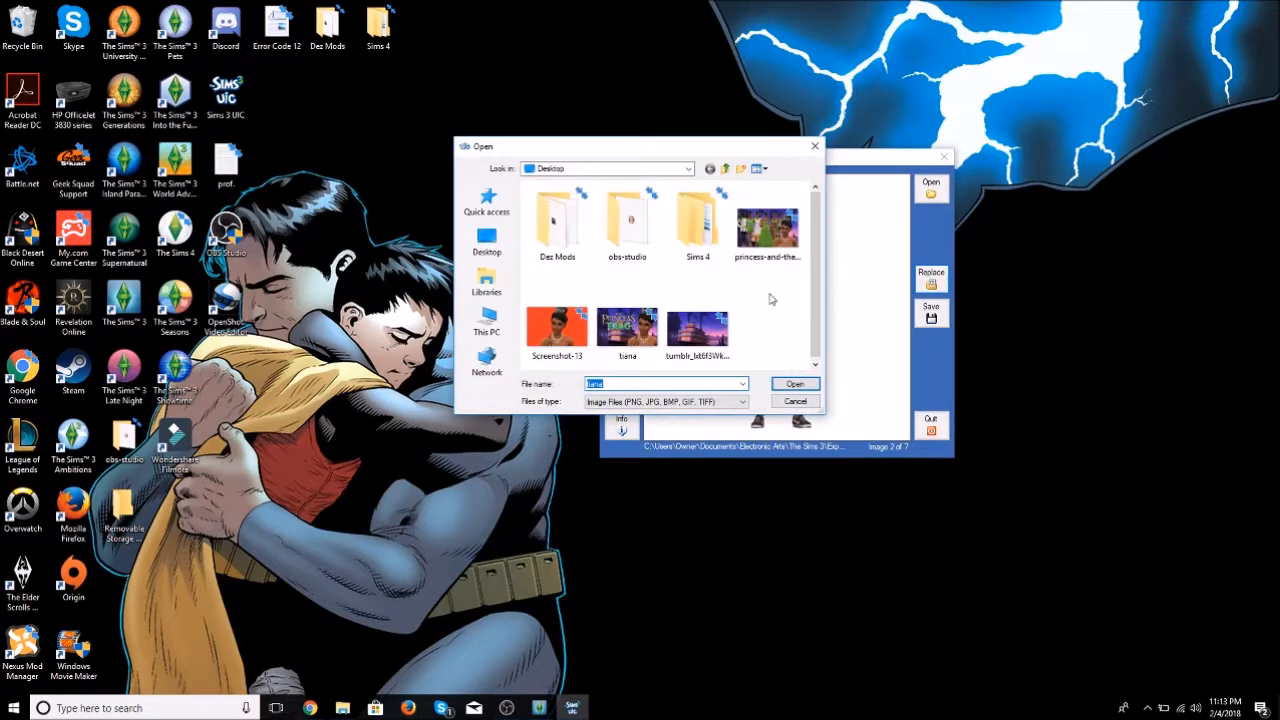
click(794, 383)
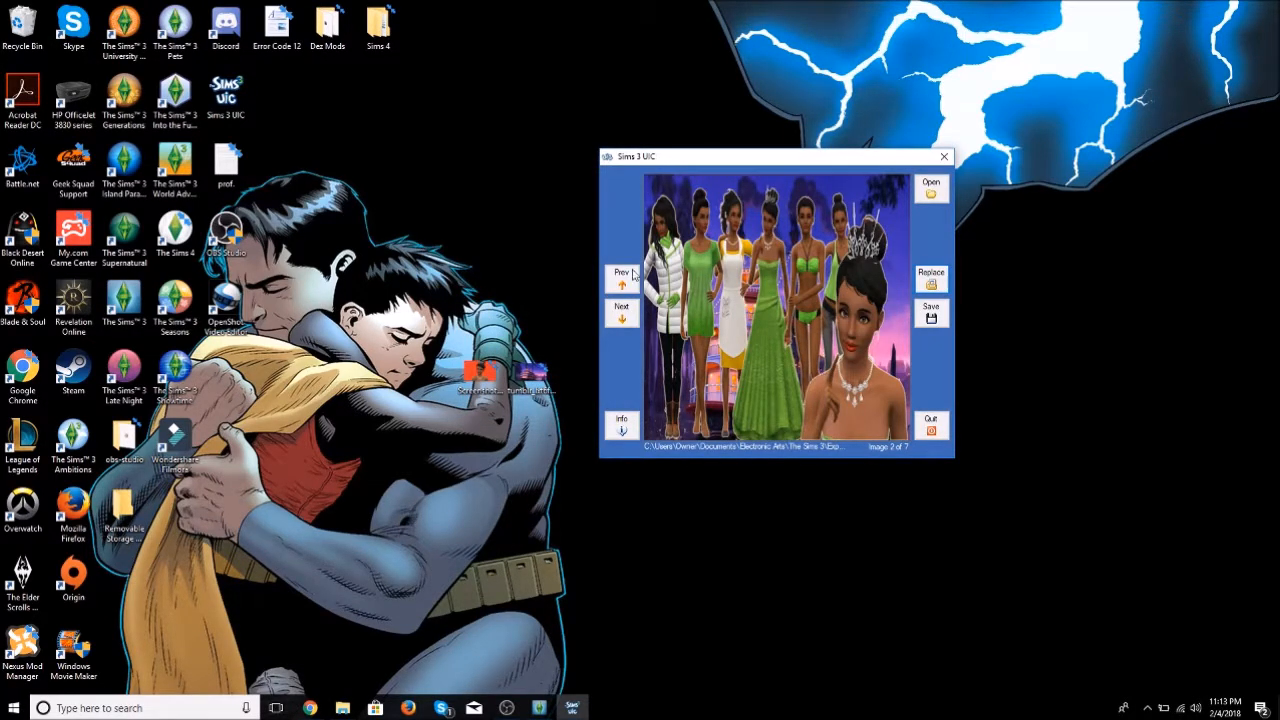
click(621, 312)
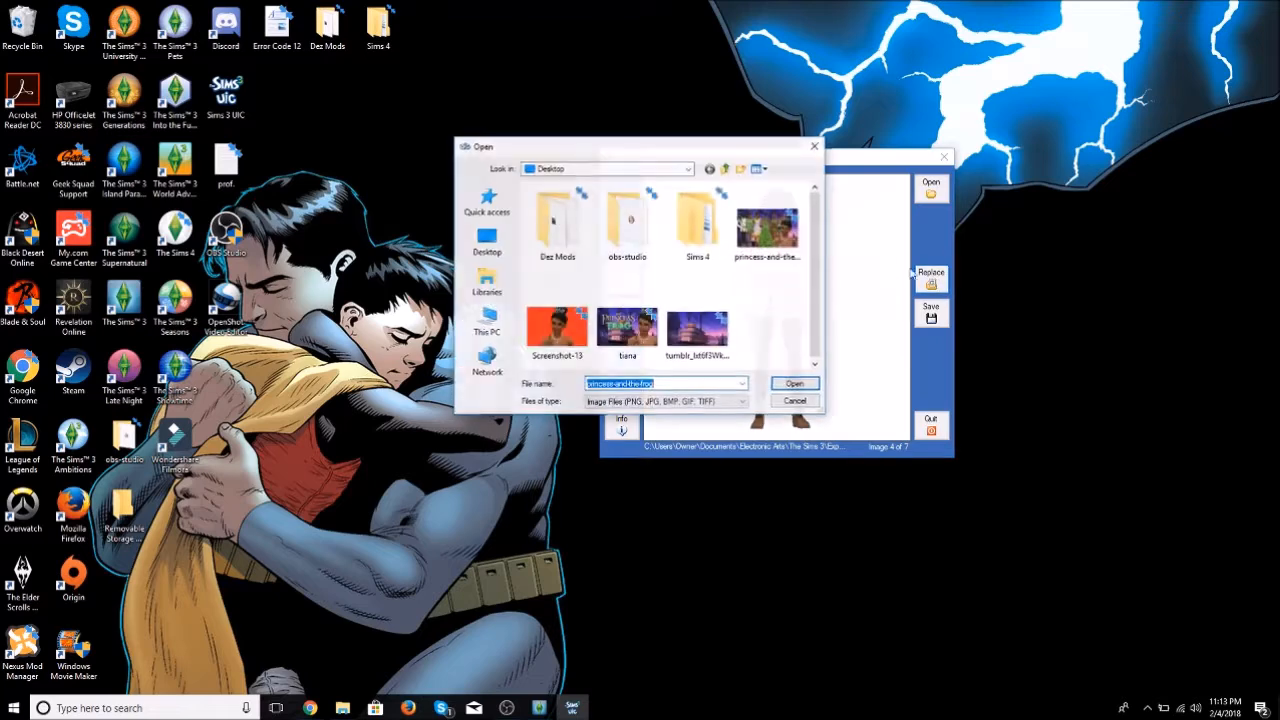
click(794, 383)
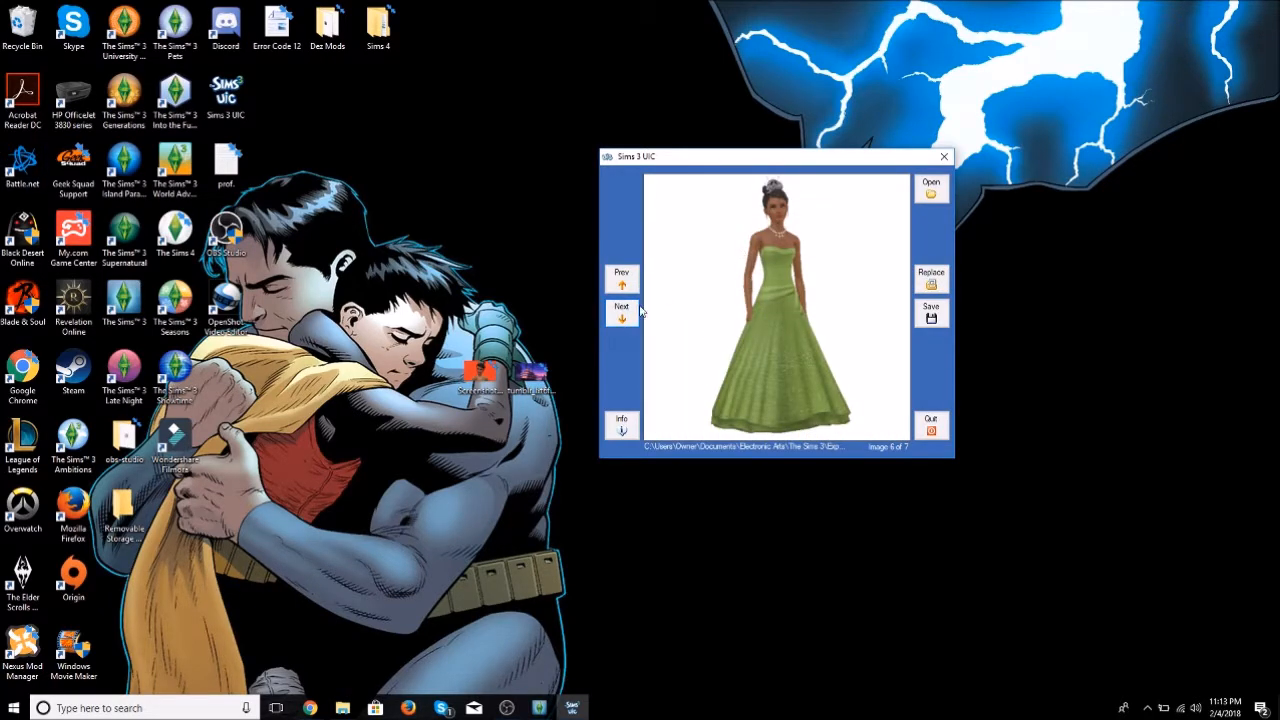
click(930, 188)
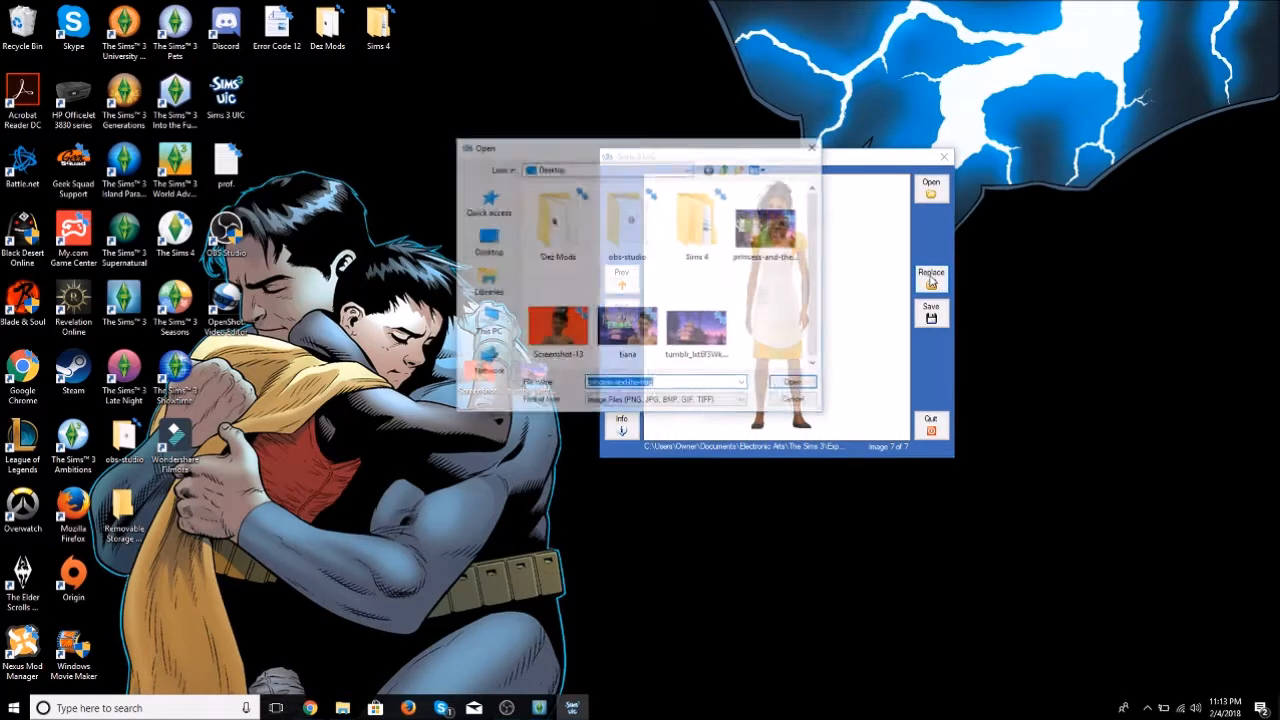
click(793, 381)
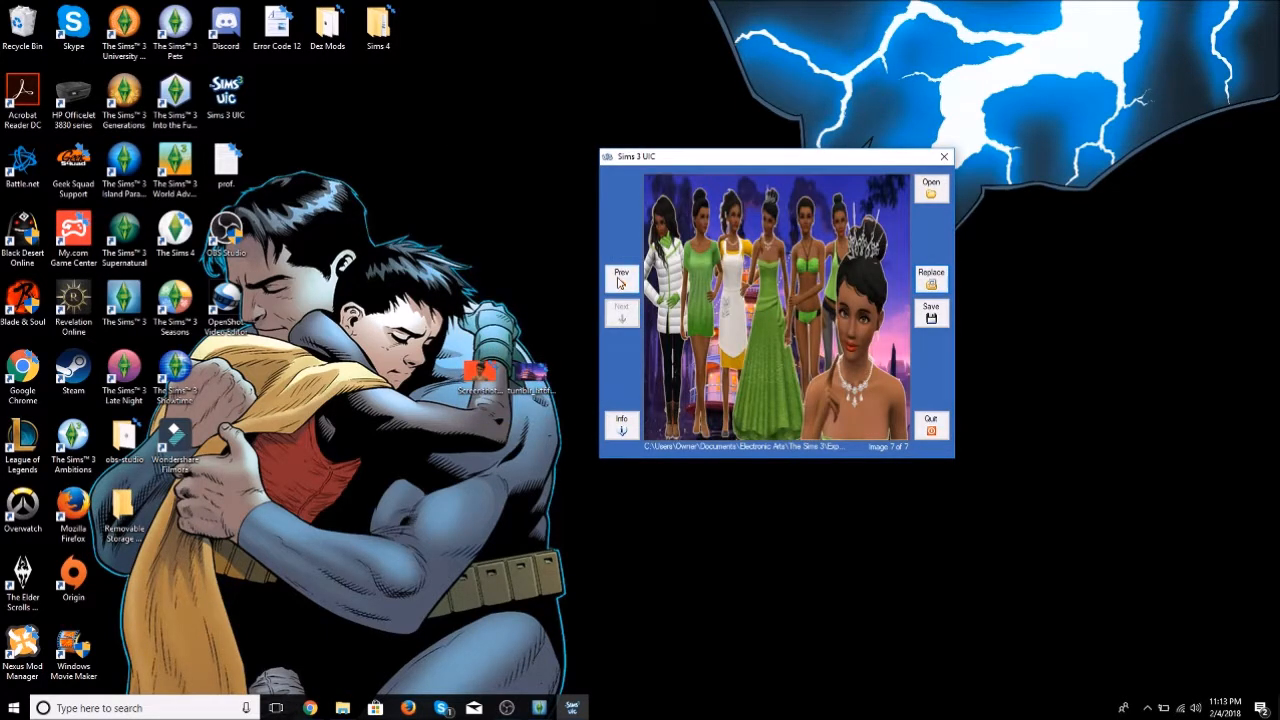
Review the updated preview images and return to the first one
click(621, 278)
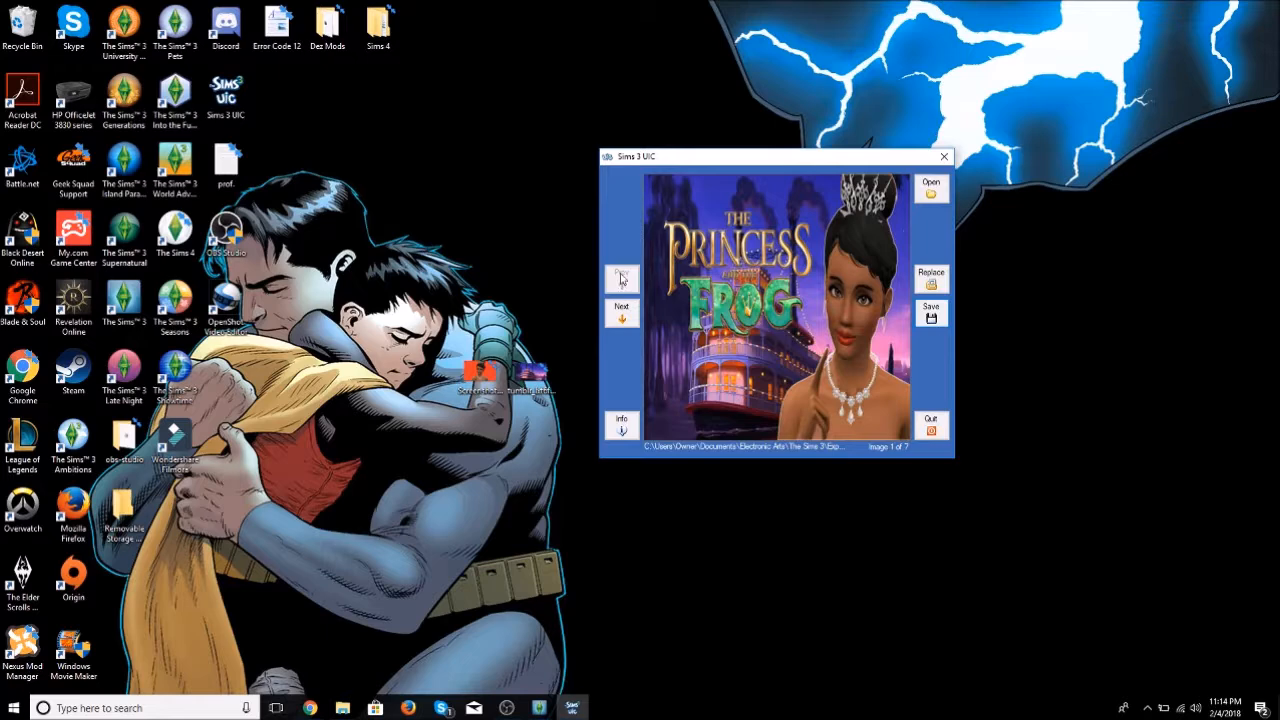
click(621, 311)
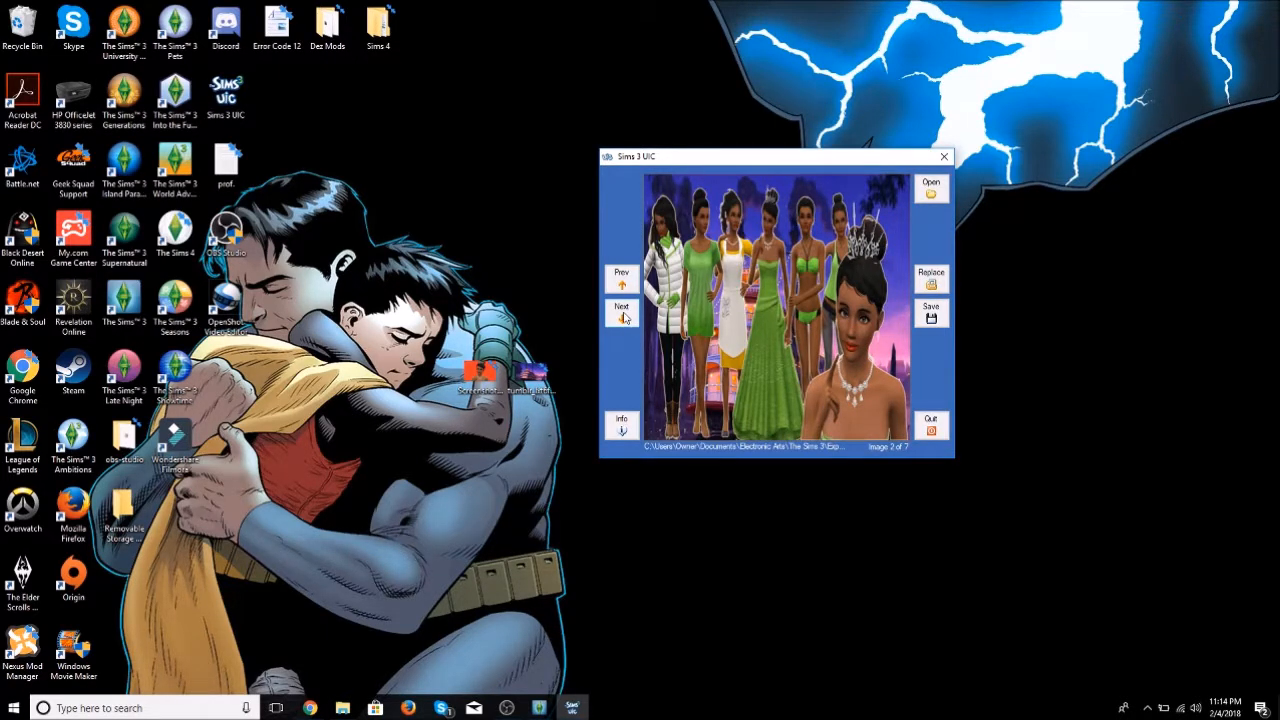
click(621, 312)
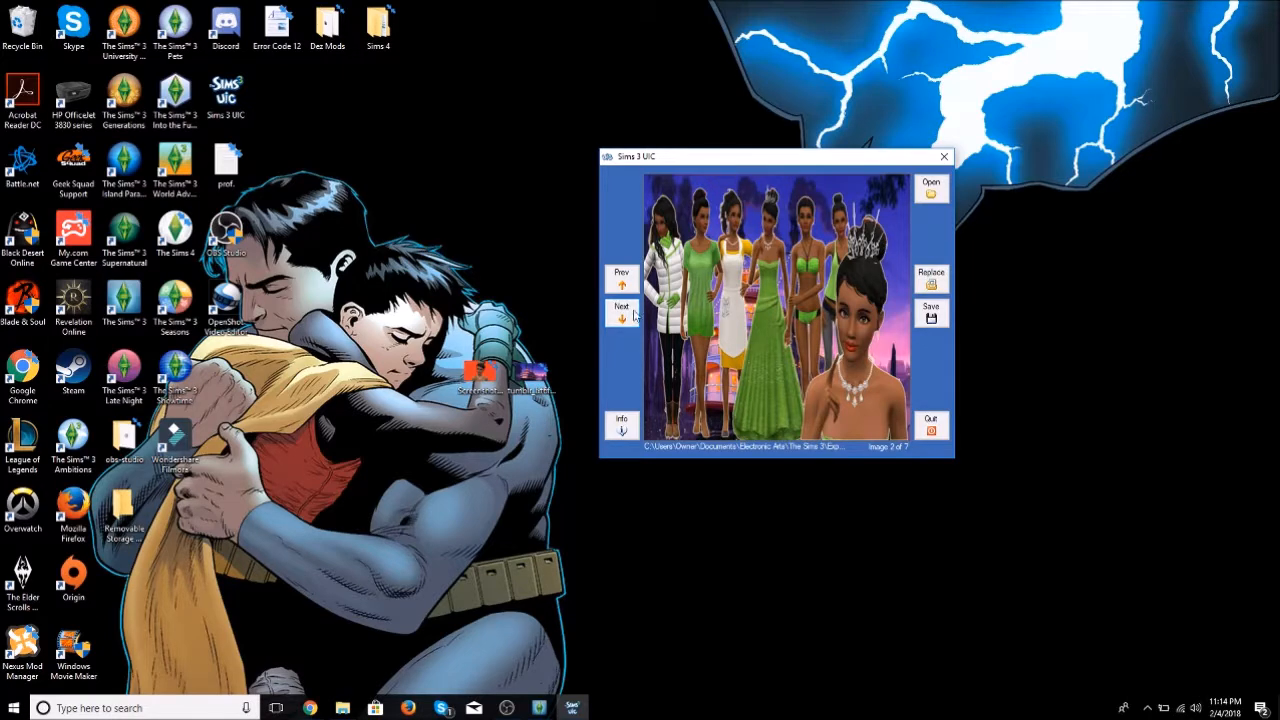
click(621, 312)
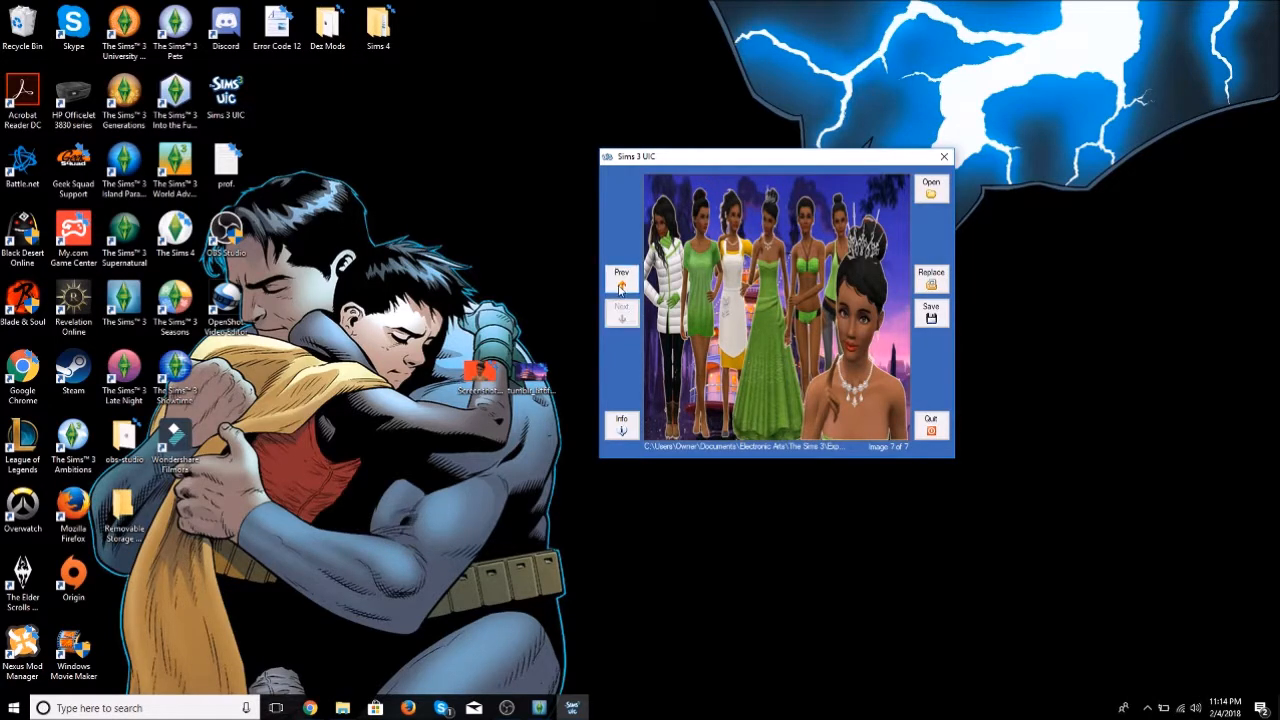
click(621, 285)
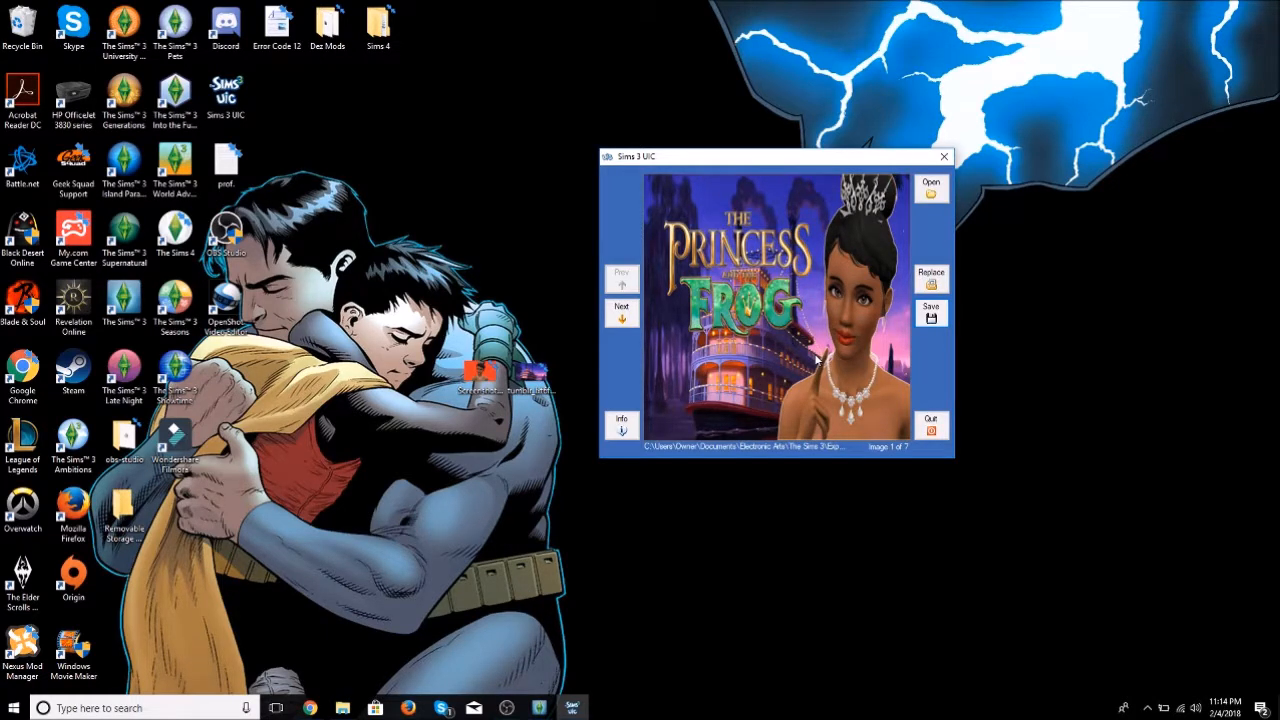
Save the new images over the original Sims3Pack and dismiss the Done! message
click(930, 313)
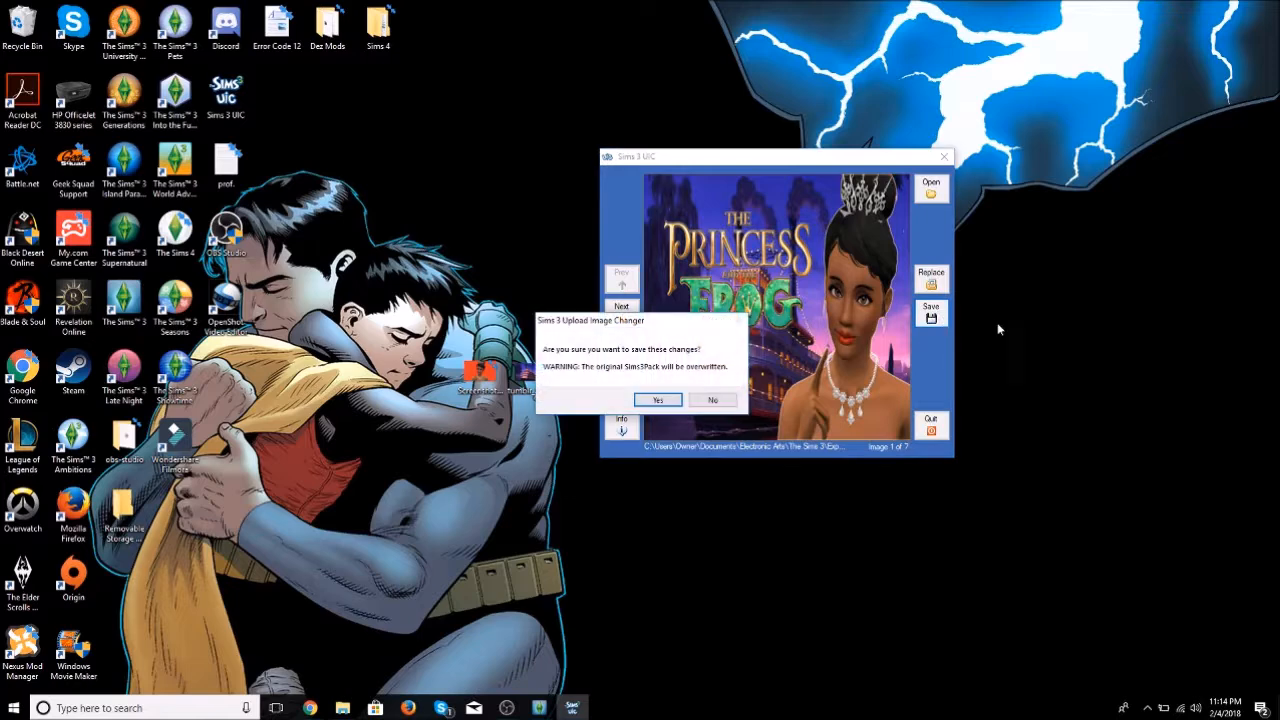
click(657, 399)
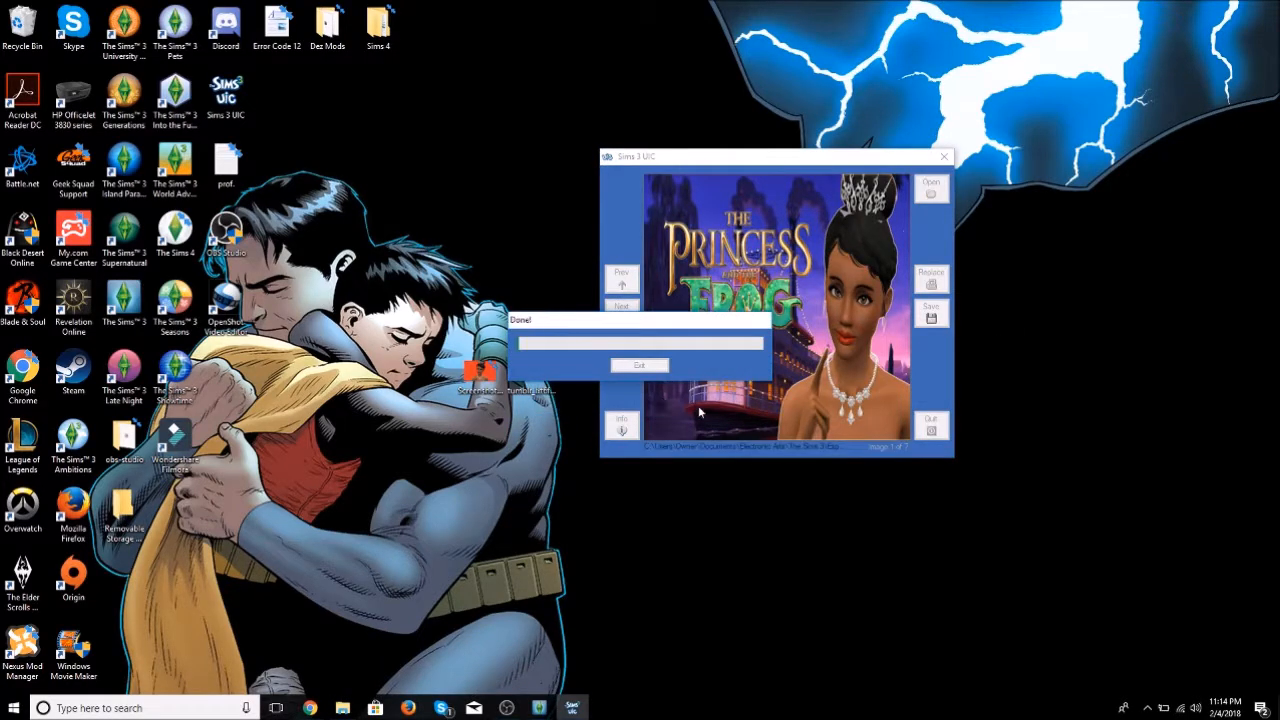
click(639, 364)
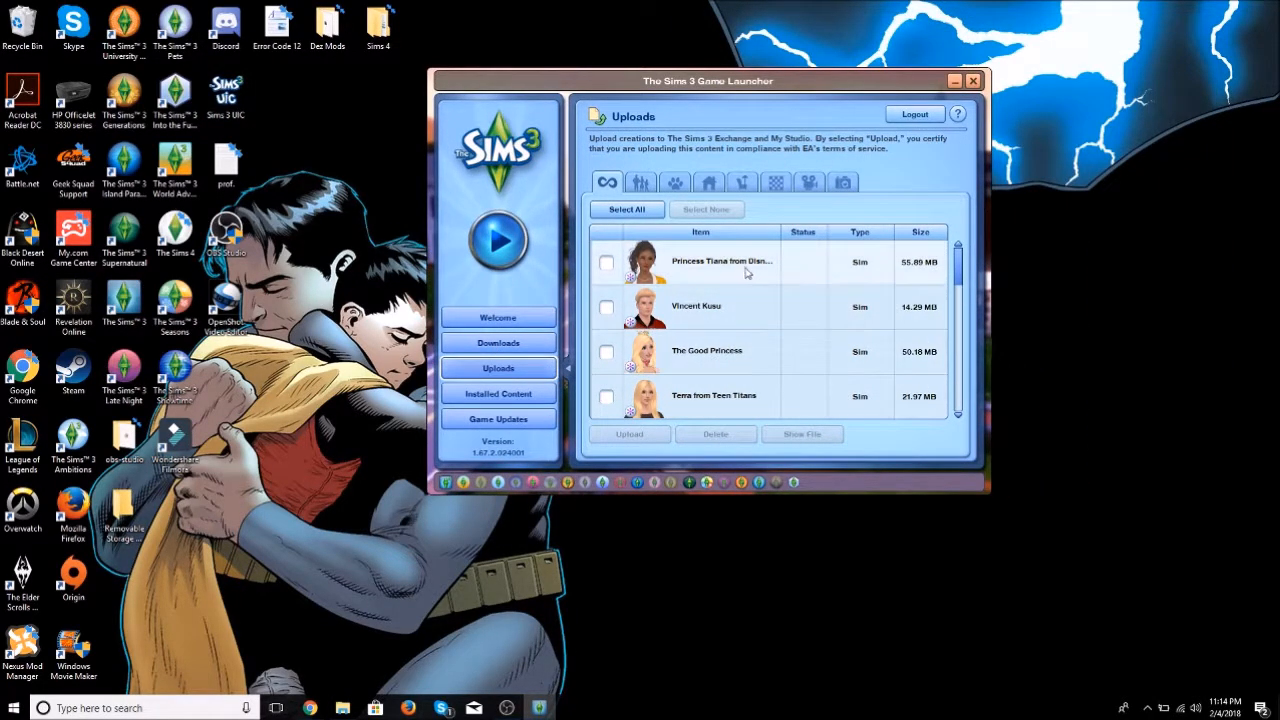
Tick Princess Tiana in the launcher's Uploads list and start the upload
click(607, 262)
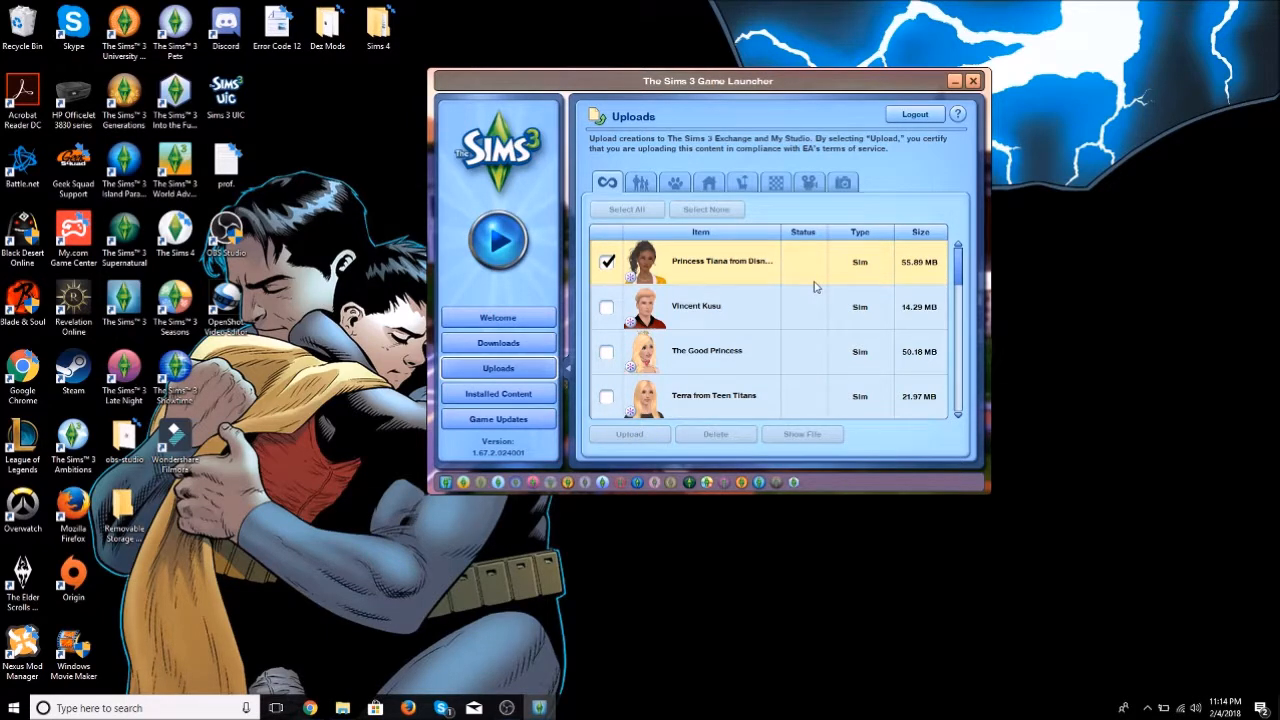
click(629, 434)
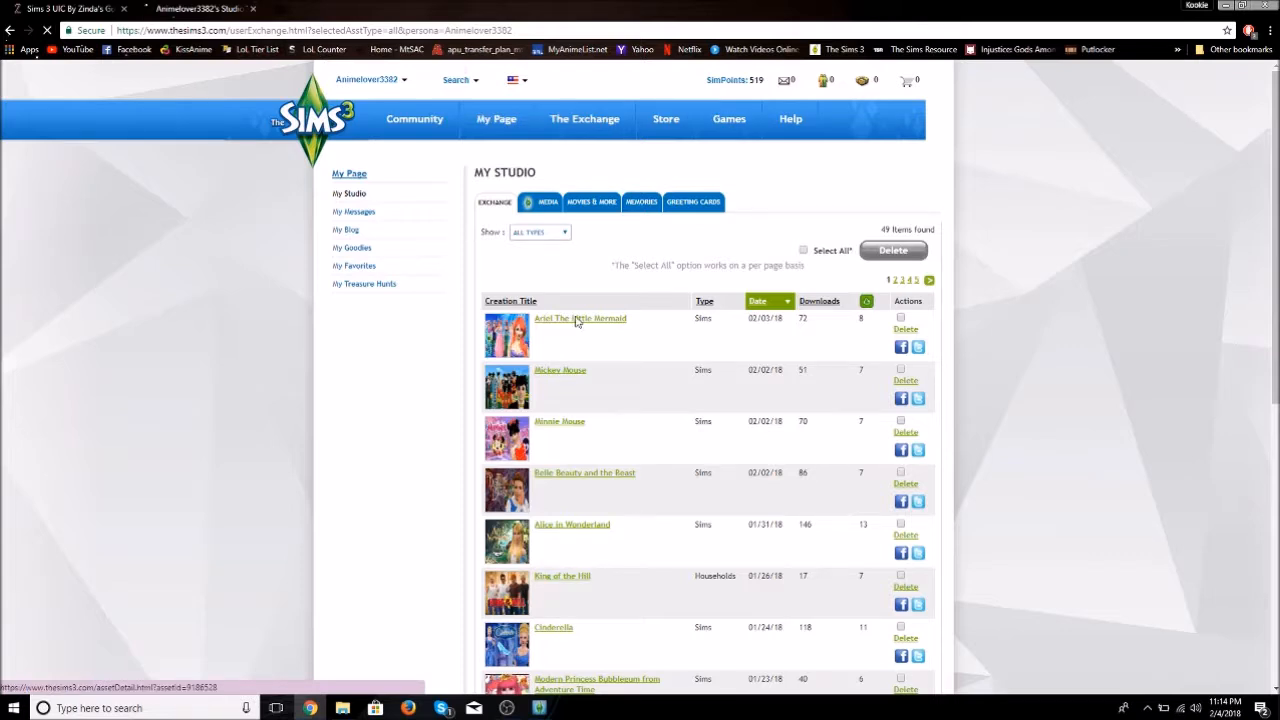
Go to the Ariel The Little Mermaid page in My Studio and advance its preview image
click(579, 318)
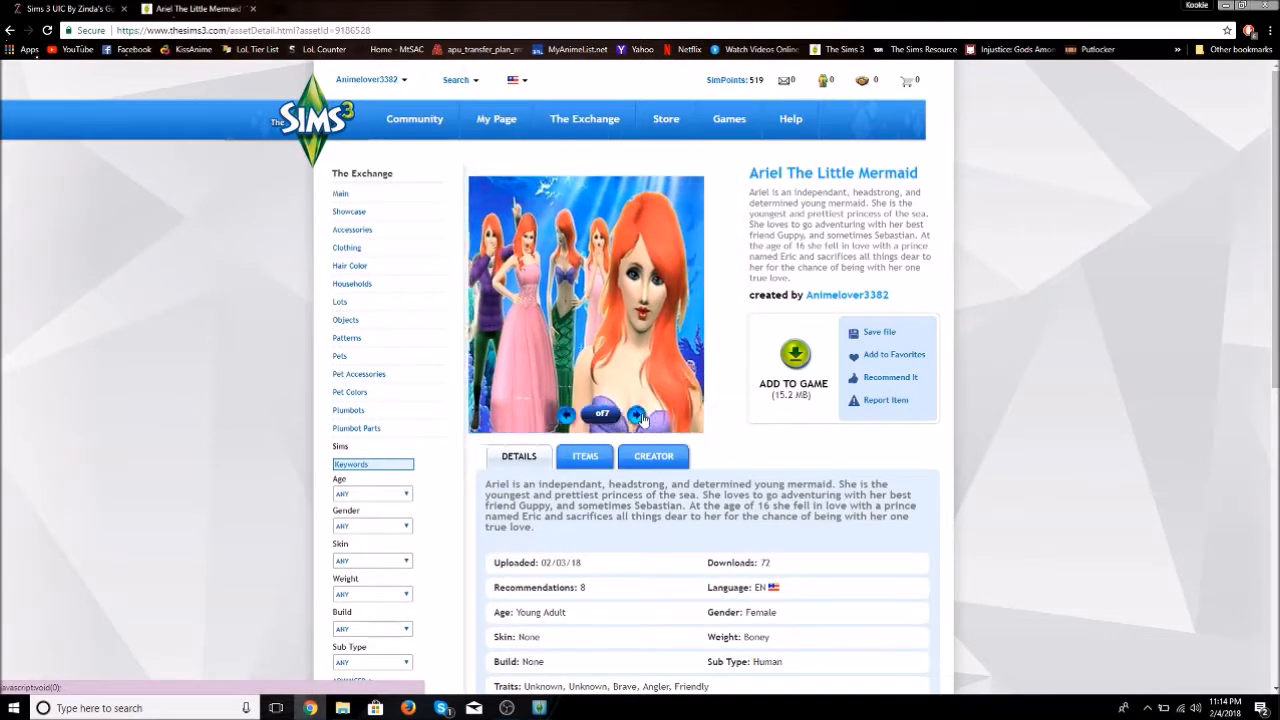
click(637, 413)
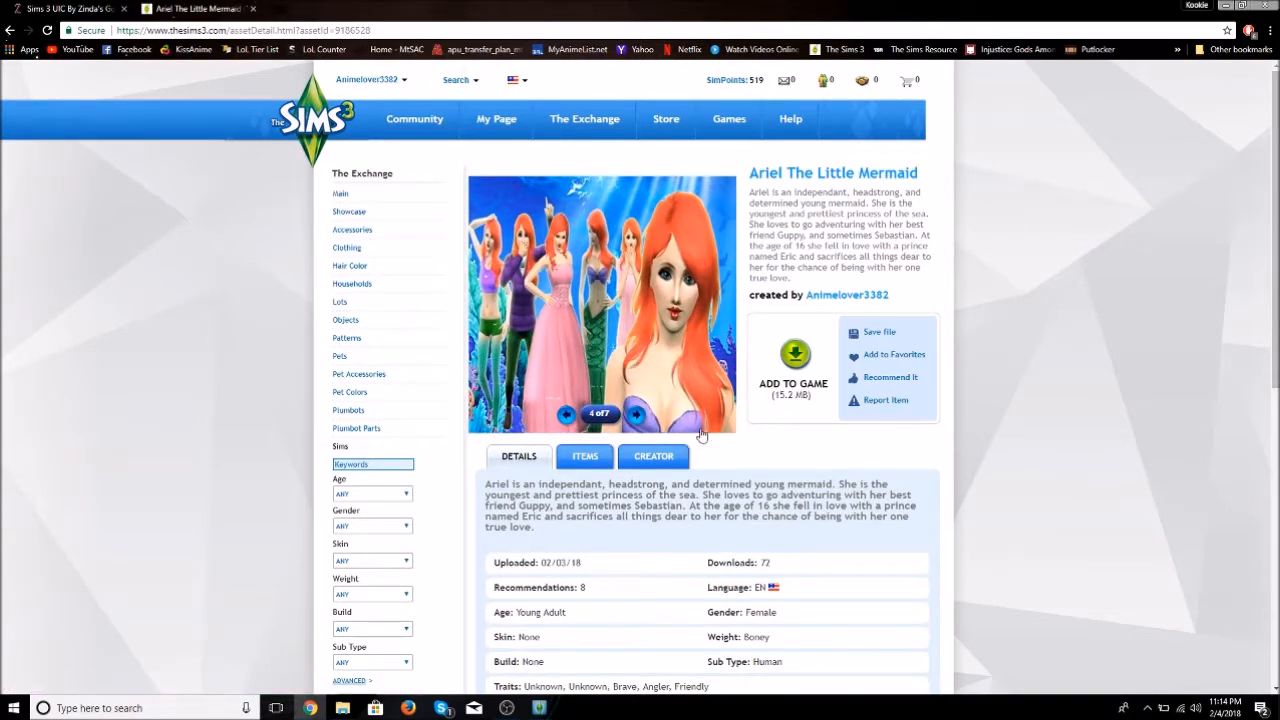